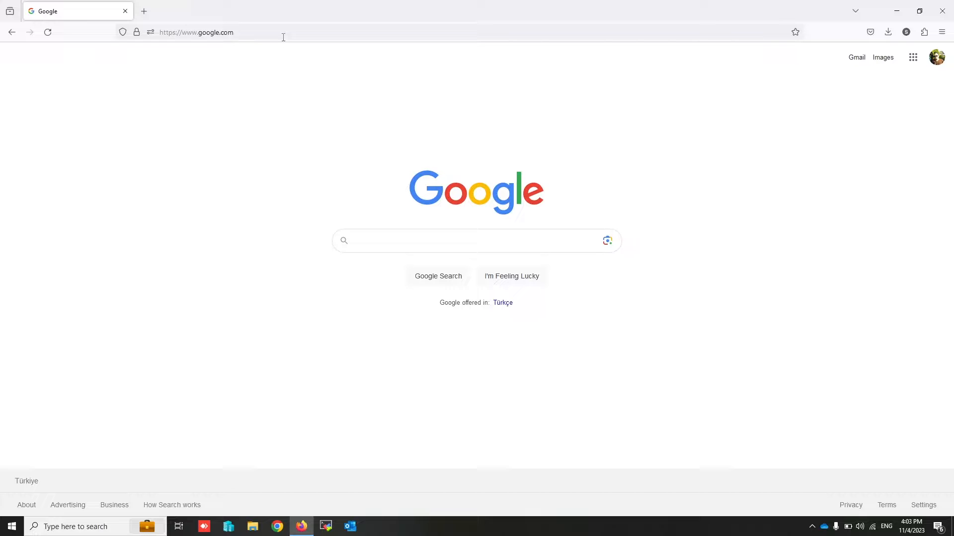
pyautogui.moveTo(292, 319)
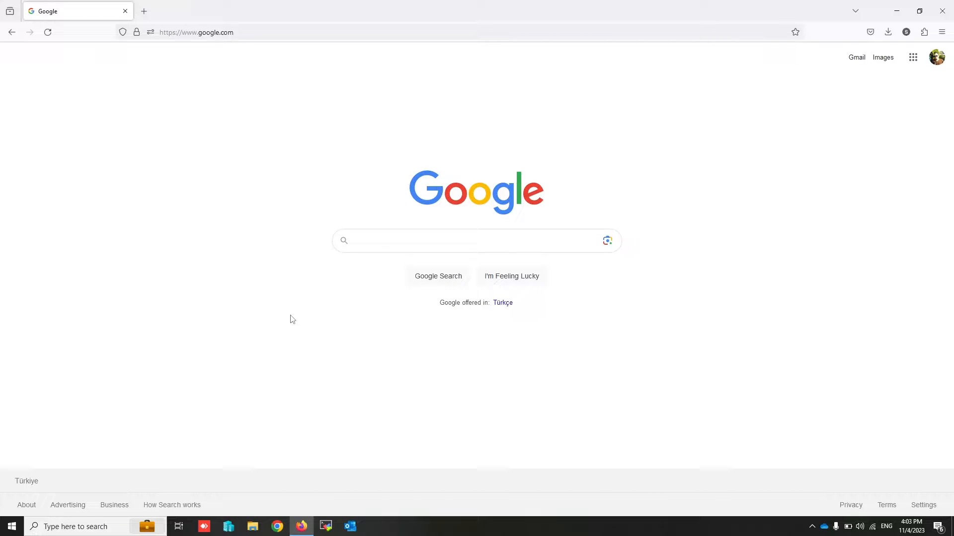
# Set the vEthernet (LAN External Network) adapter to static IP 192.168.1.100, mask 255.255.255.0.
pyautogui.write('nc')
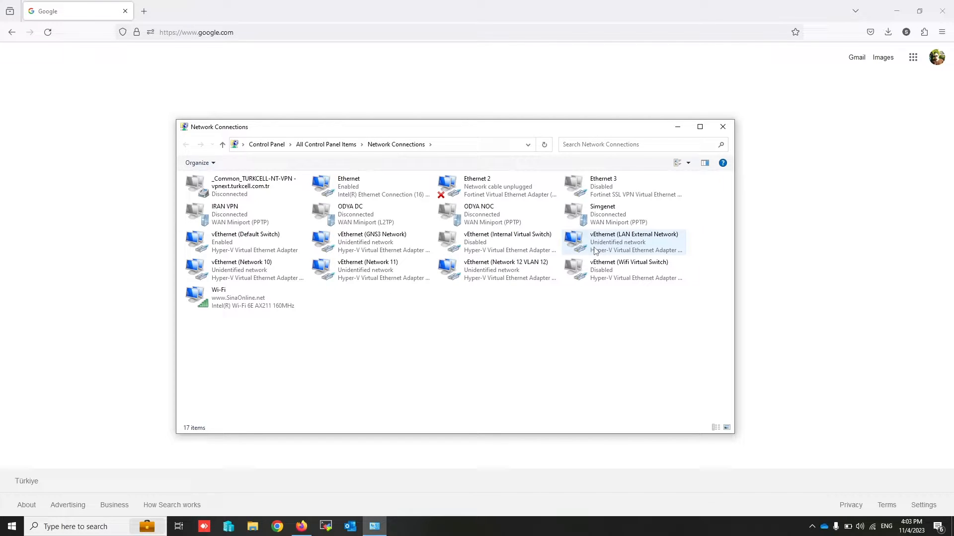
pyautogui.rightClick(633, 242)
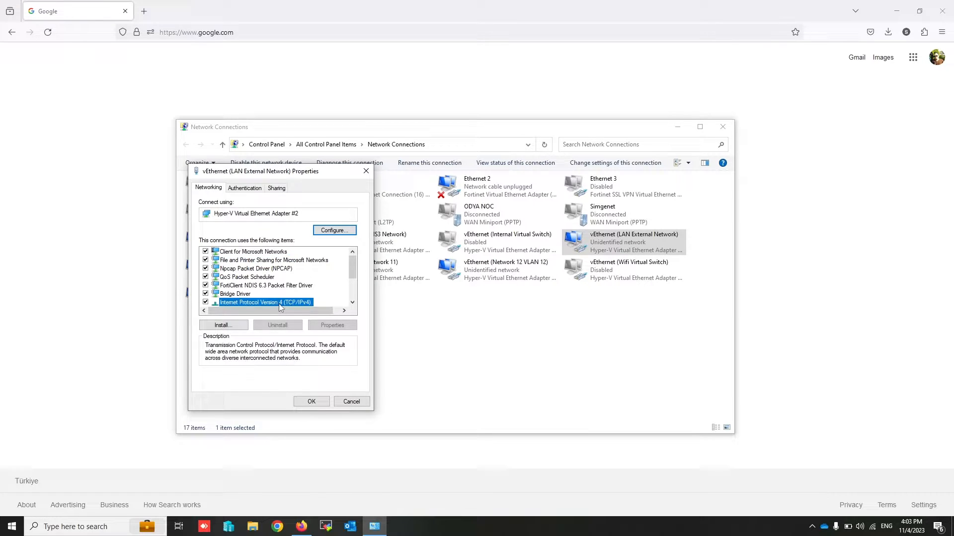
pyautogui.click(331, 325)
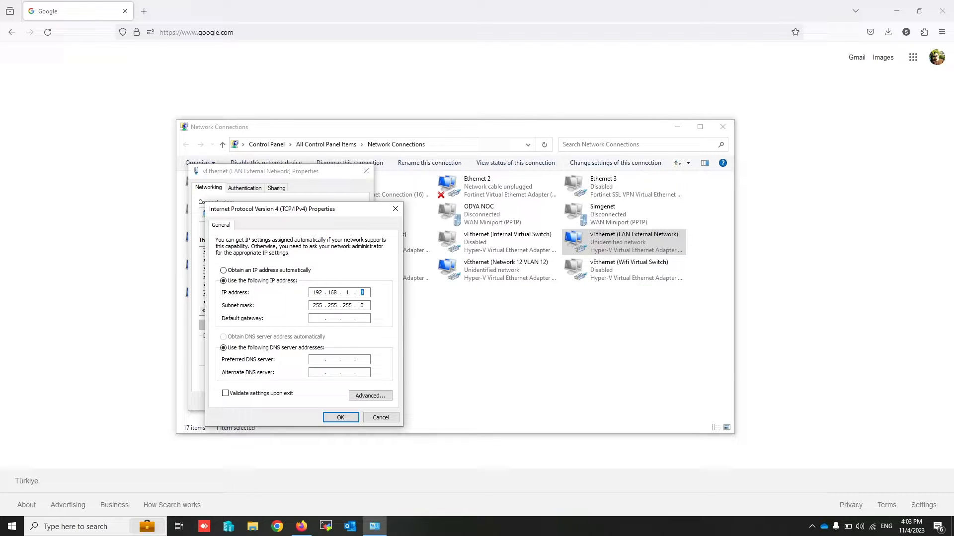
pyautogui.write('100')
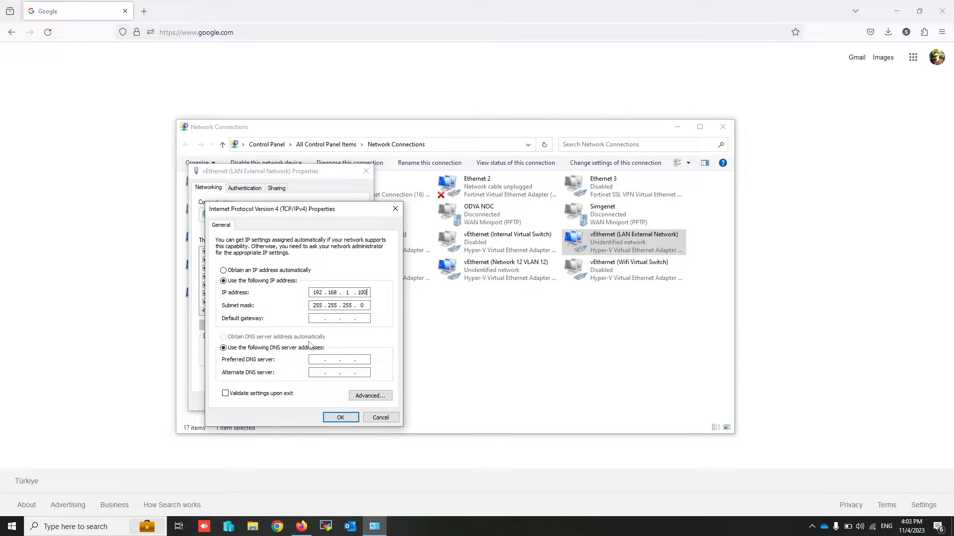
pyautogui.click(341, 417)
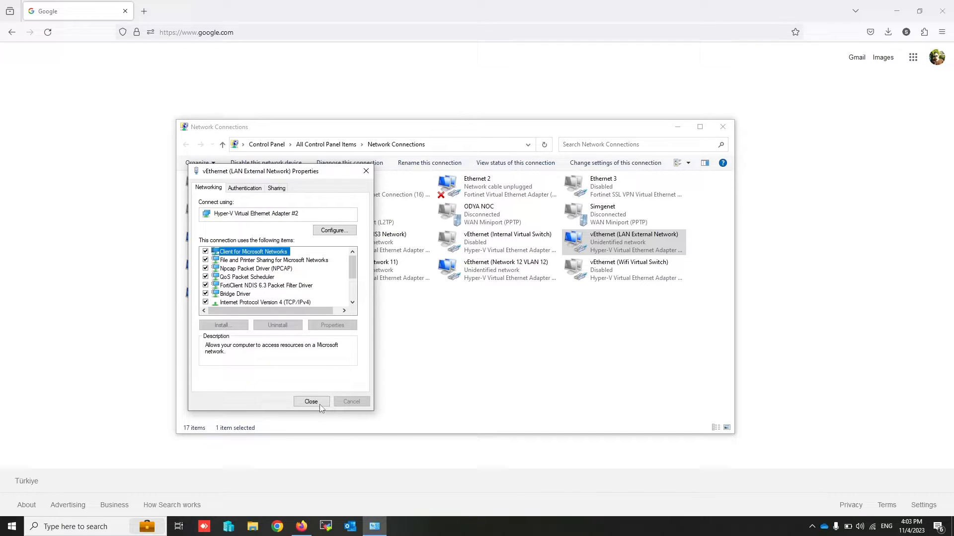
pyautogui.click(310, 401)
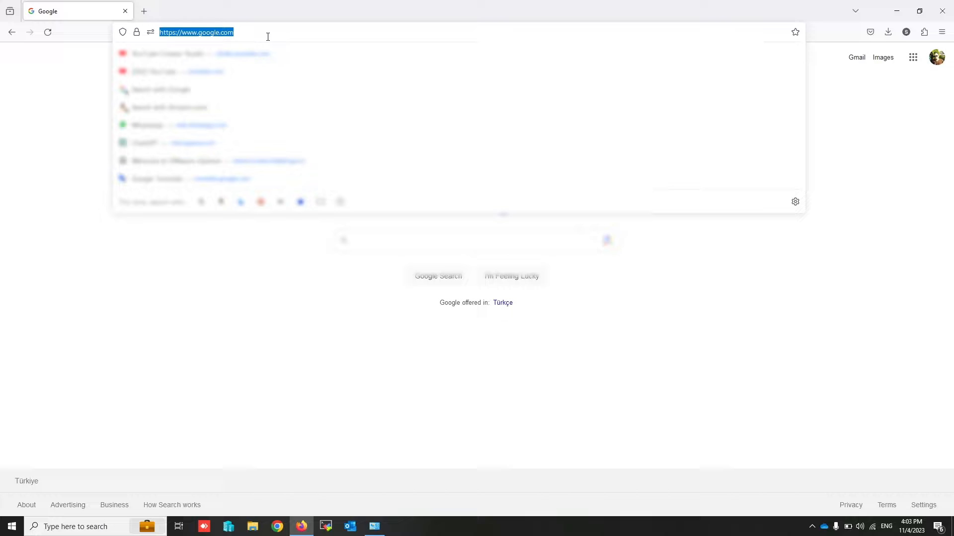
# Browse to 192.168.1.99 in Firefox and accept the certificate security risk.
pyautogui.write('192,')
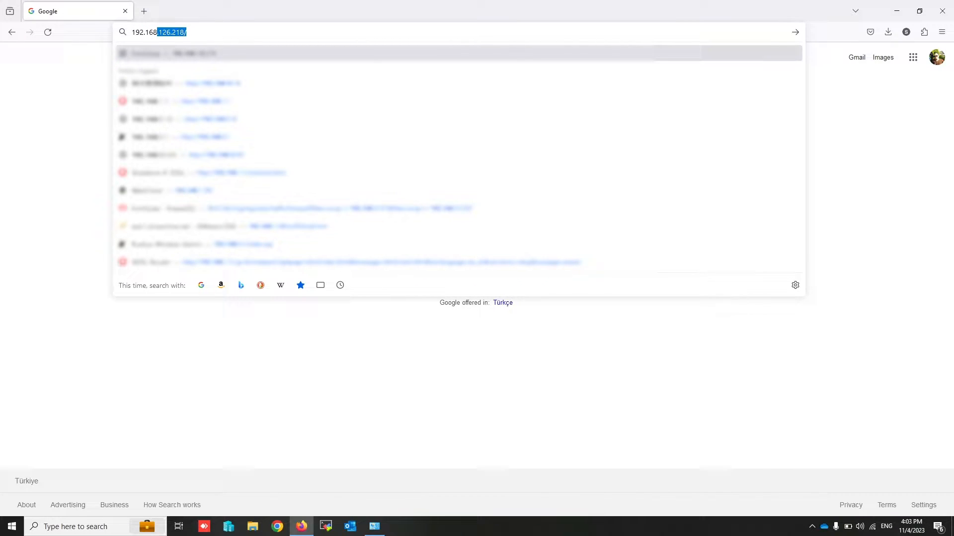
pyautogui.write('192.168.1.99')
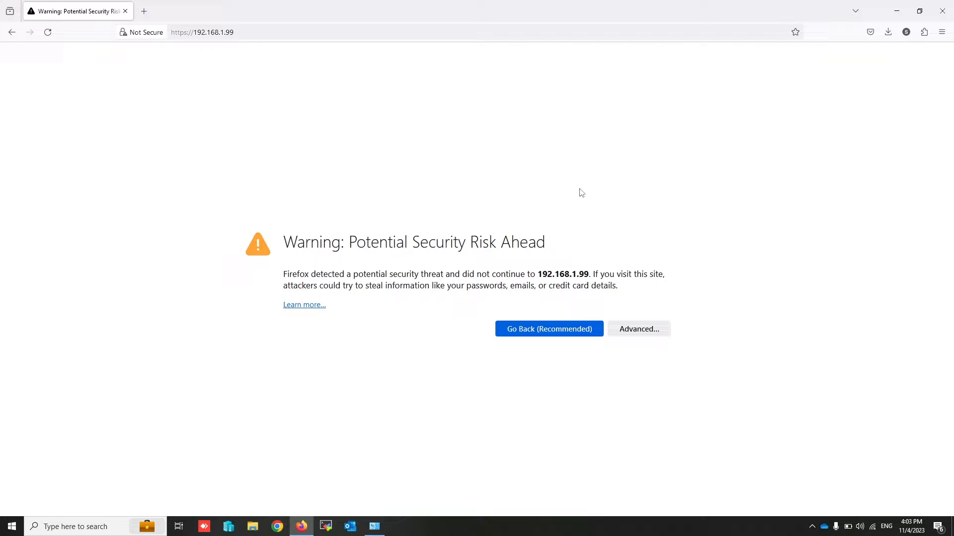
pyautogui.click(638, 328)
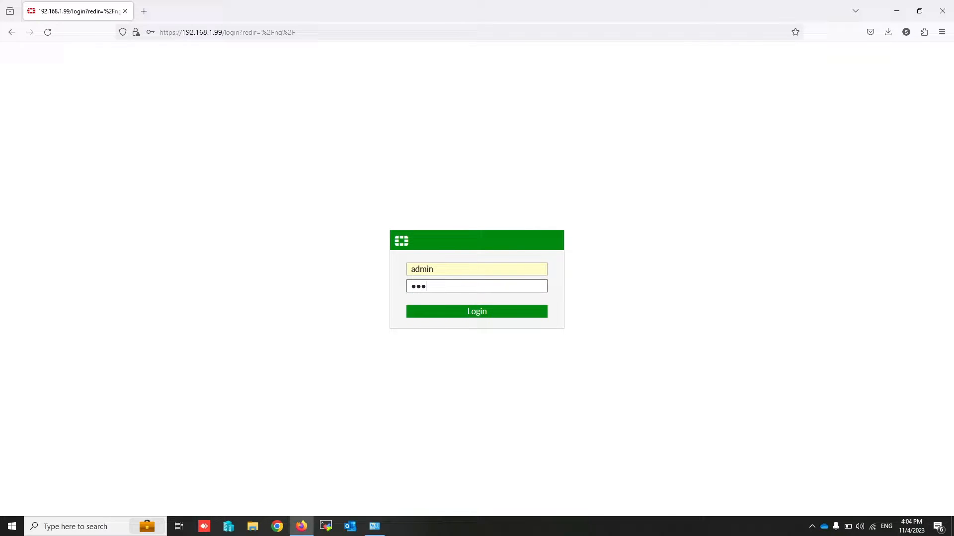
# Log in as admin and replace the default password with a new one.
pyautogui.click(476, 310)
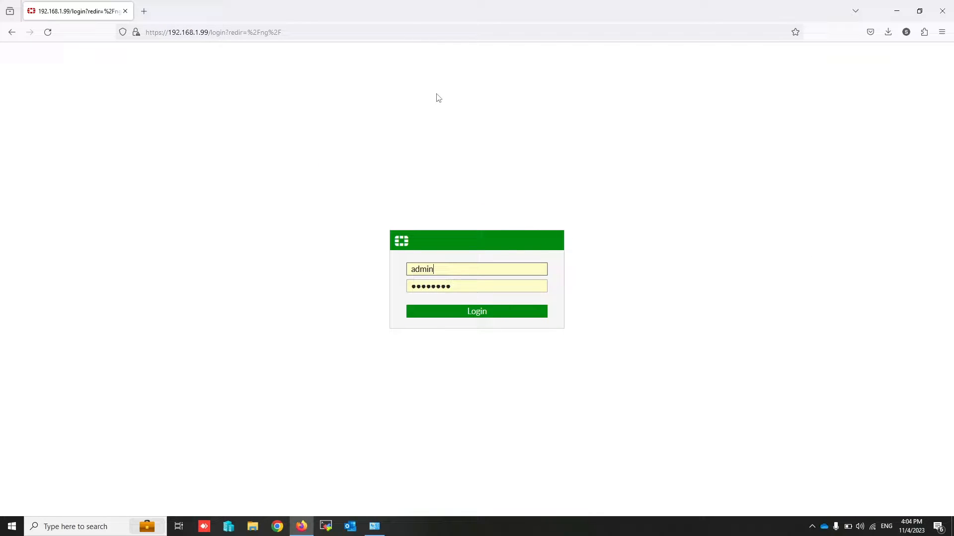
pyautogui.click(476, 287)
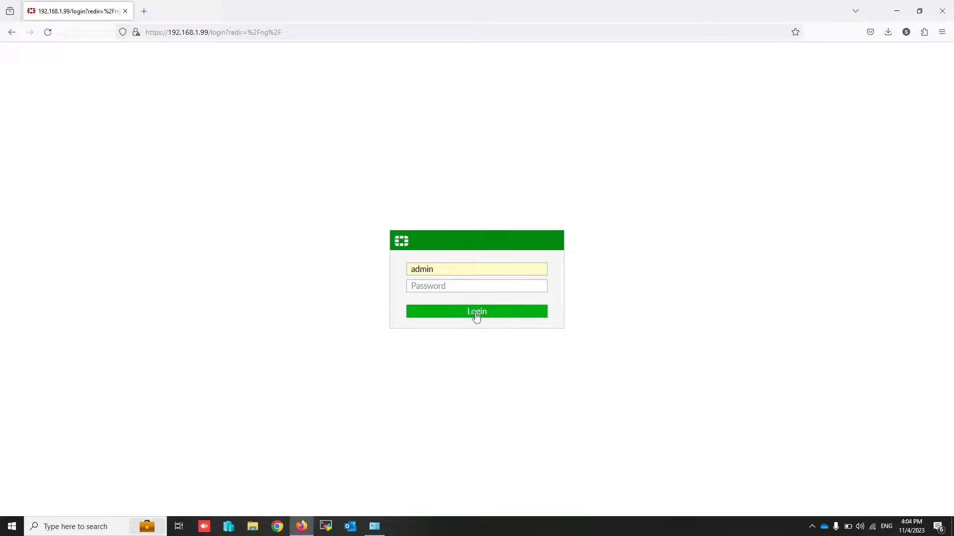
pyautogui.click(476, 312)
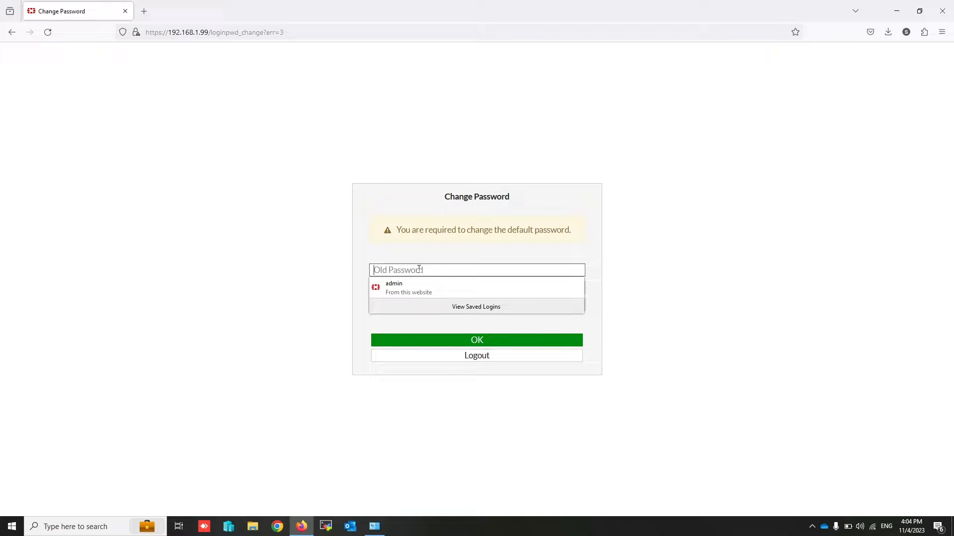
pyautogui.click(477, 287)
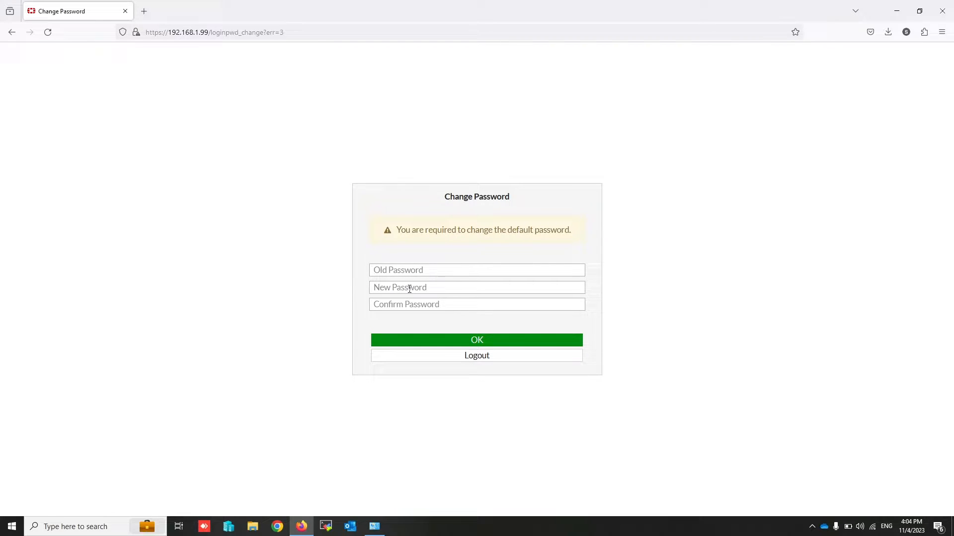
pyautogui.write('****')
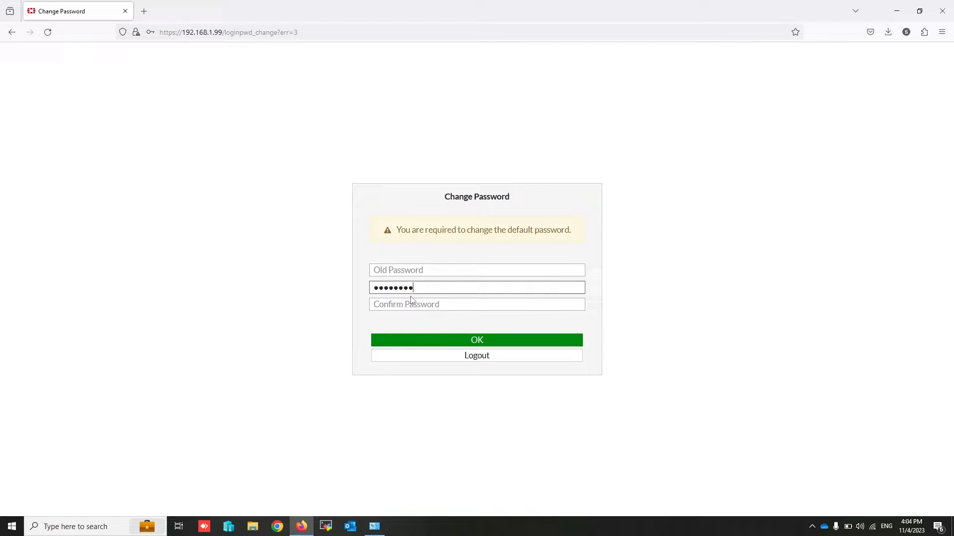
pyautogui.click(477, 304)
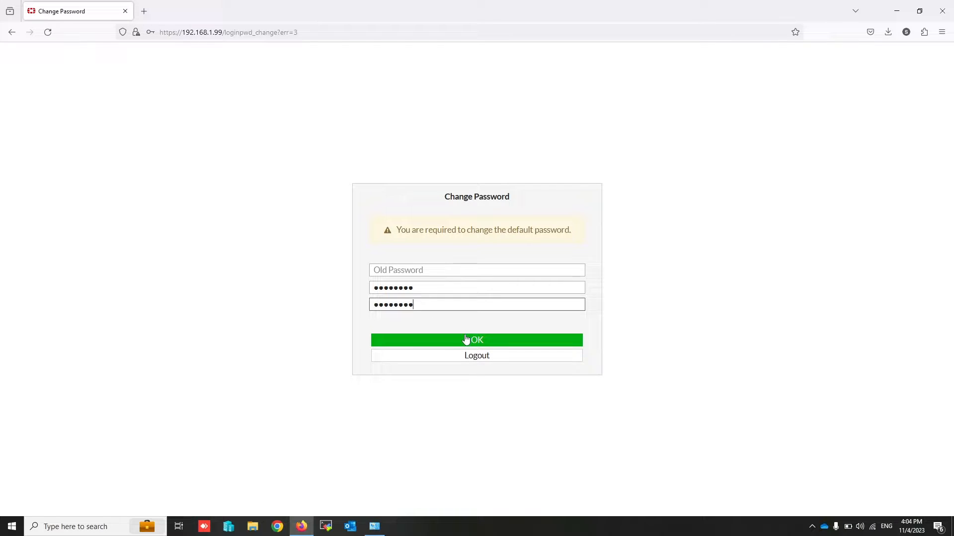
pyautogui.click(476, 340)
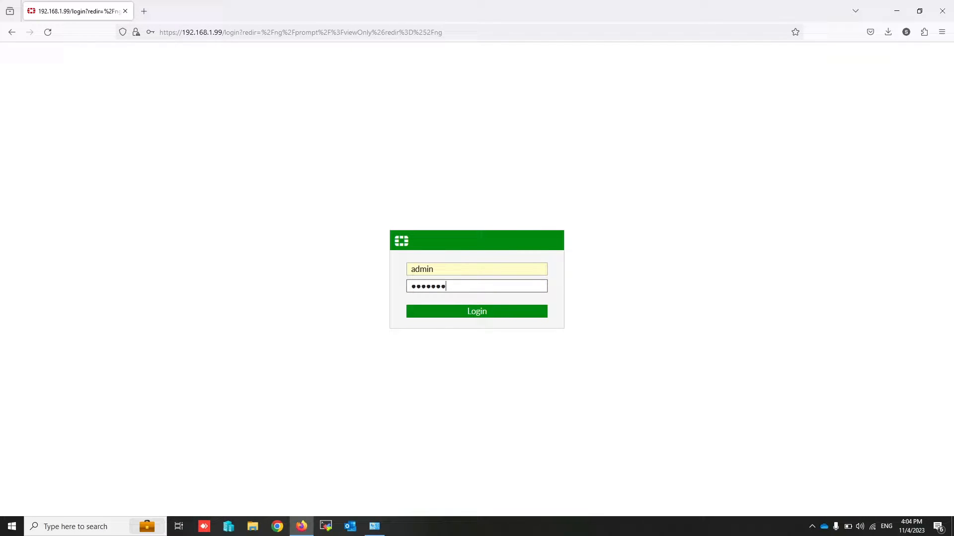
# Log back in with the new password and choose Later on the FortiGate Setup prompt.
pyautogui.click(477, 311)
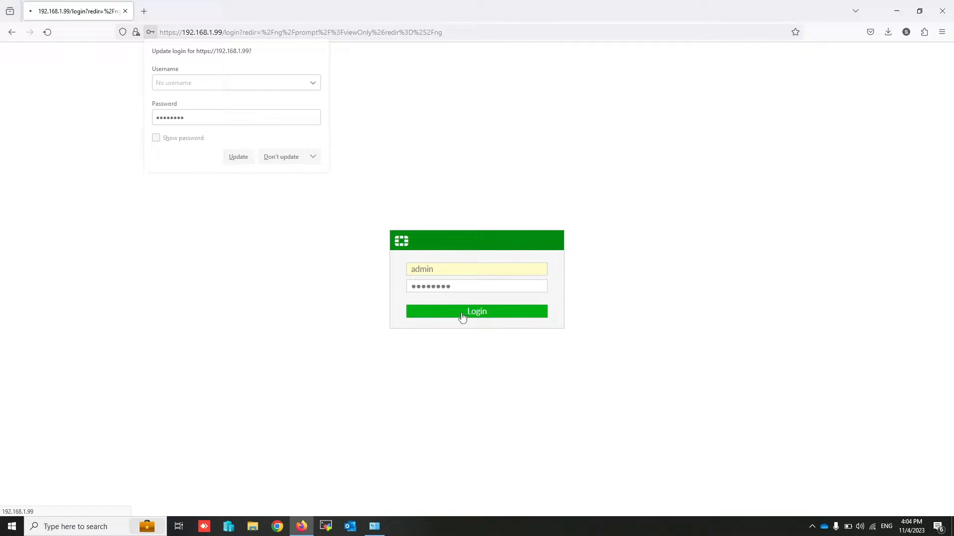
pyautogui.click(476, 311)
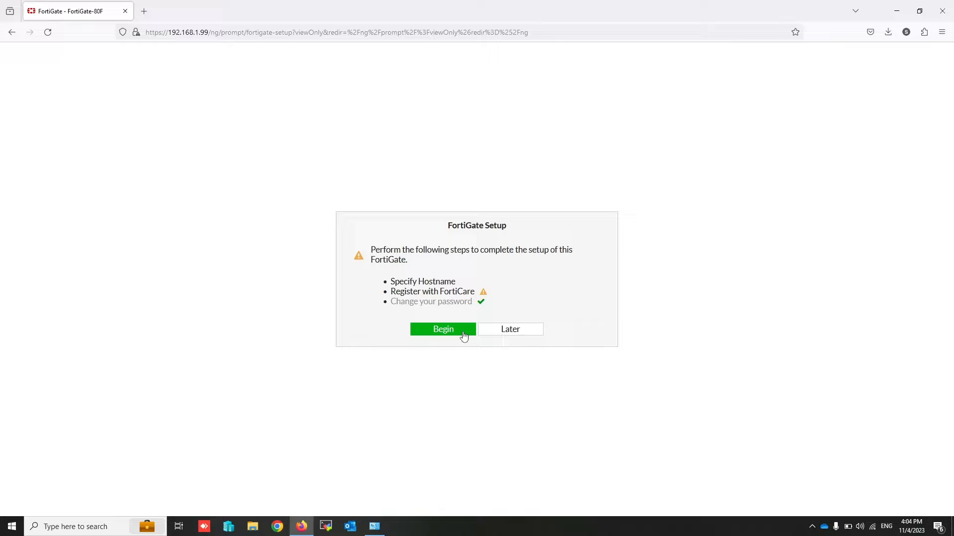
pyautogui.click(509, 328)
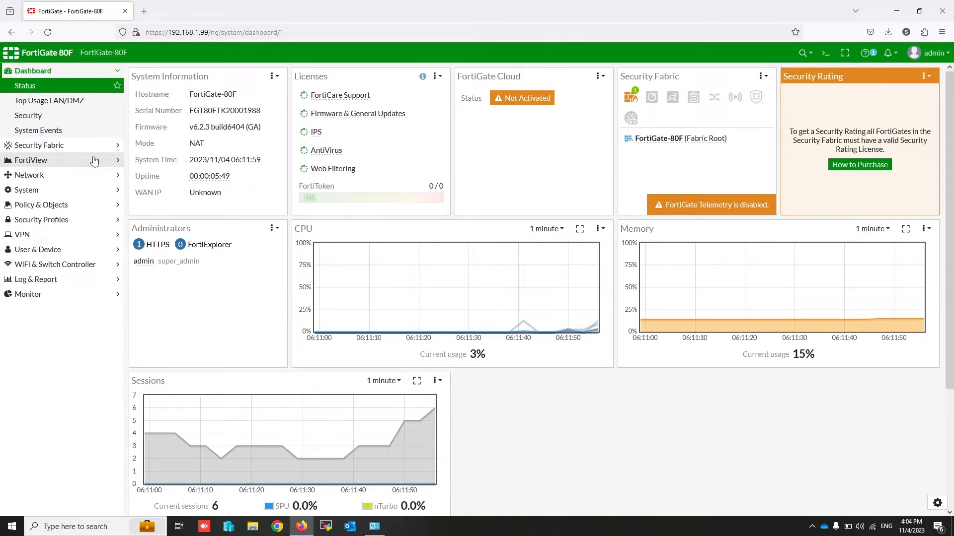
# Open Network > Interfaces, expand the Hardware Switch and Physical Interface groups, and edit internal.
pyautogui.click(29, 115)
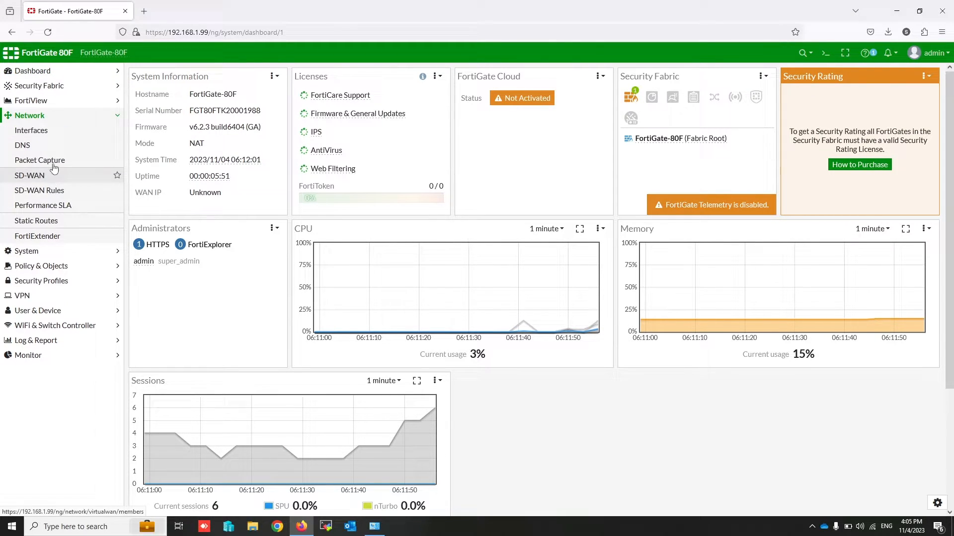
pyautogui.click(31, 131)
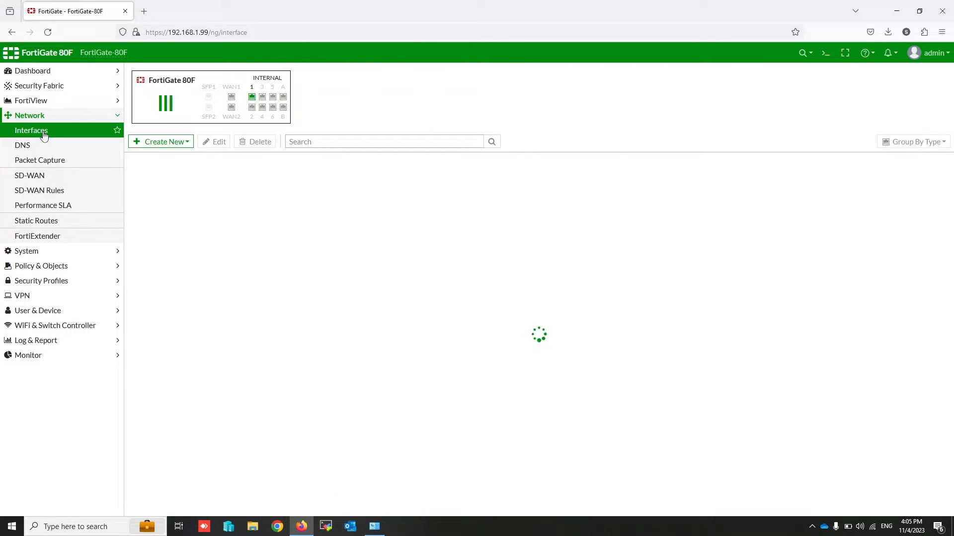
pyautogui.click(31, 130)
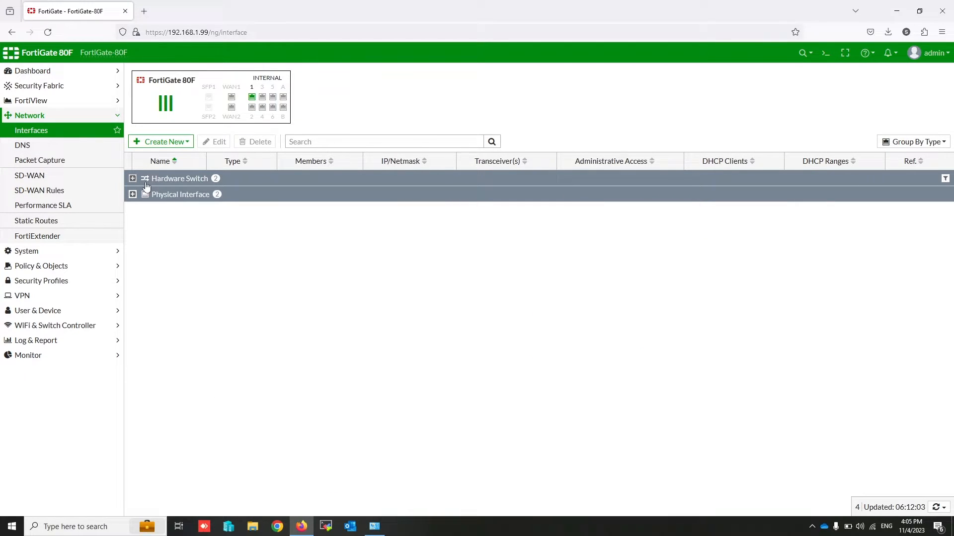
pyautogui.click(133, 178)
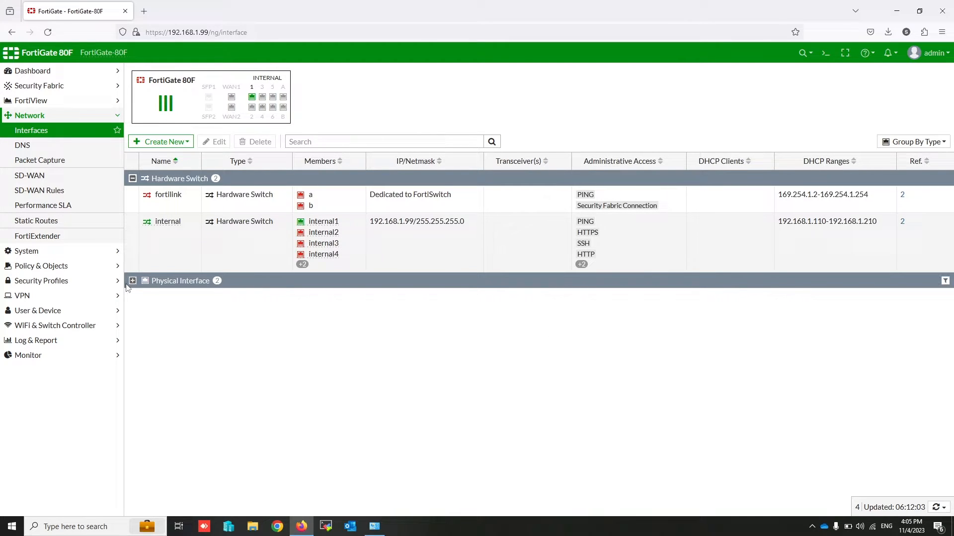
pyautogui.click(132, 280)
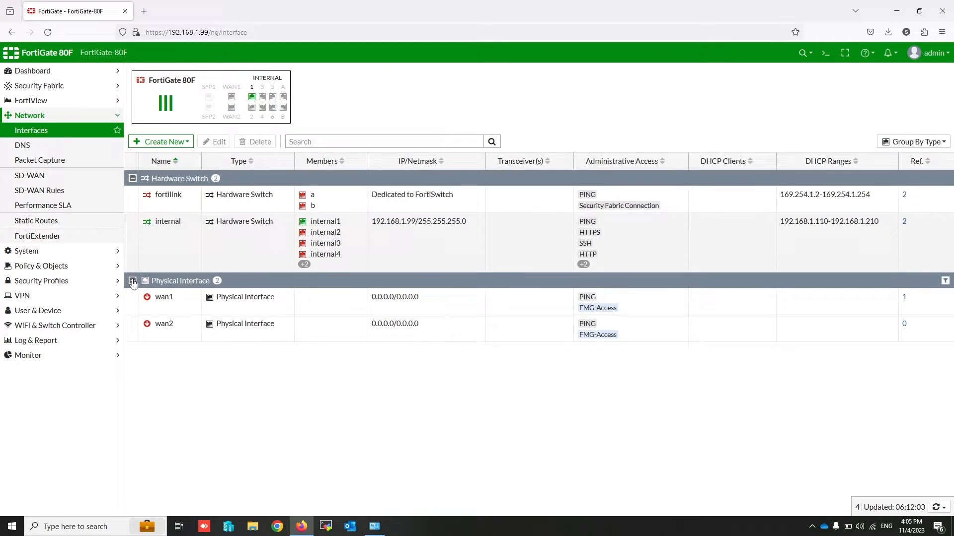
pyautogui.click(163, 323)
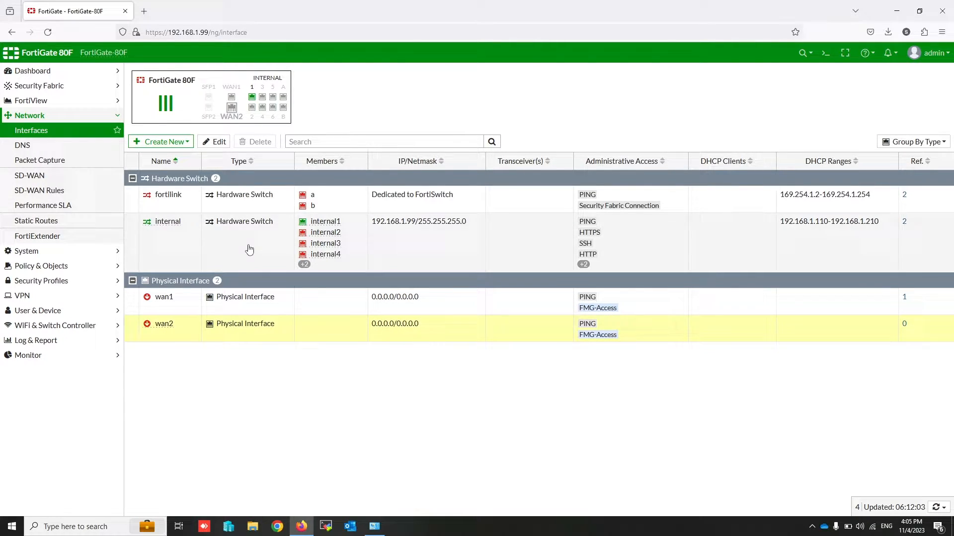
pyautogui.doubleClick(167, 220)
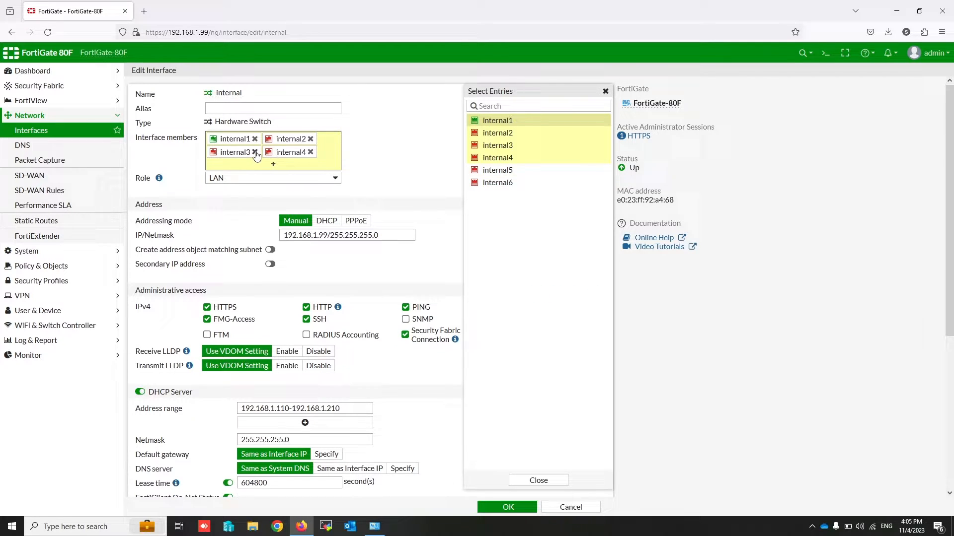
# Remove internal2–internal4 from the internal switch, keeping only internal1, and save it.
pyautogui.click(253, 152)
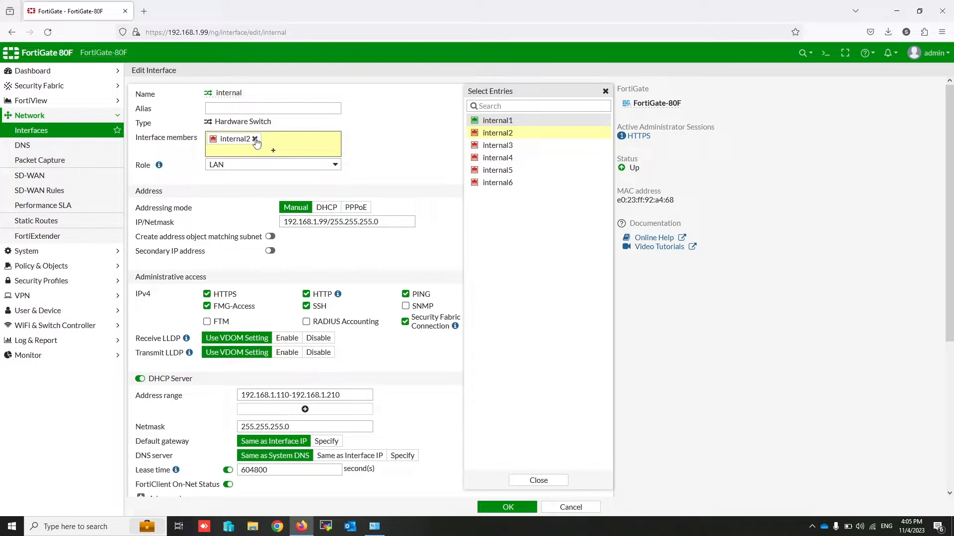
pyautogui.click(255, 138)
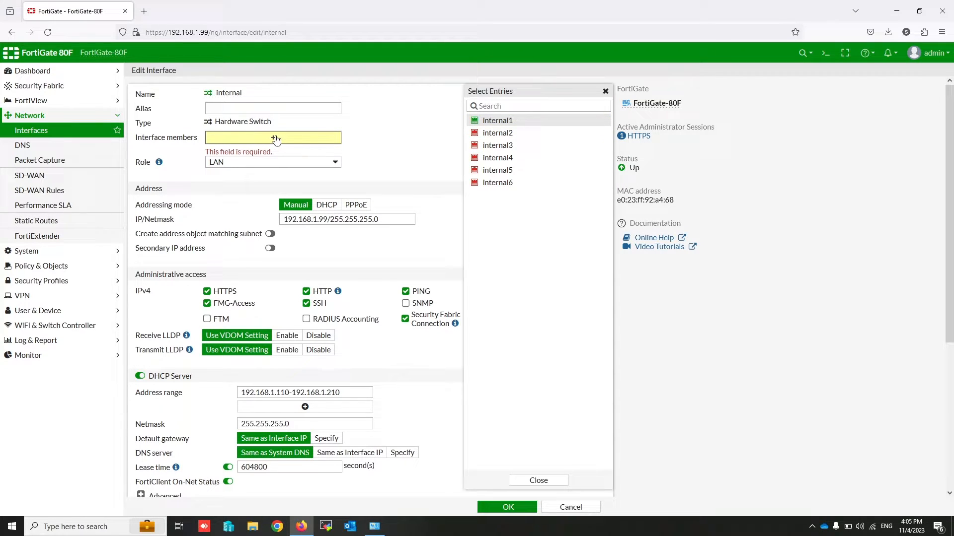
pyautogui.click(498, 120)
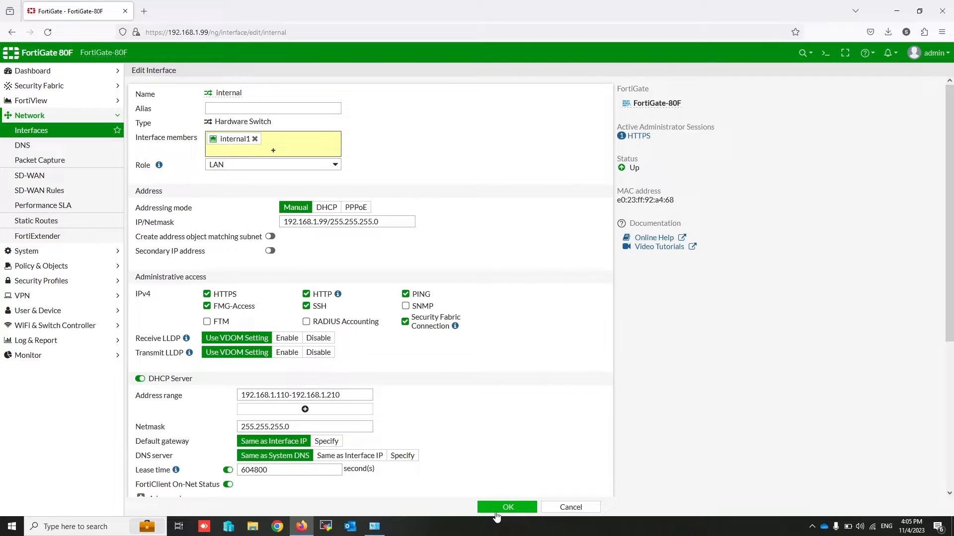
pyautogui.click(507, 506)
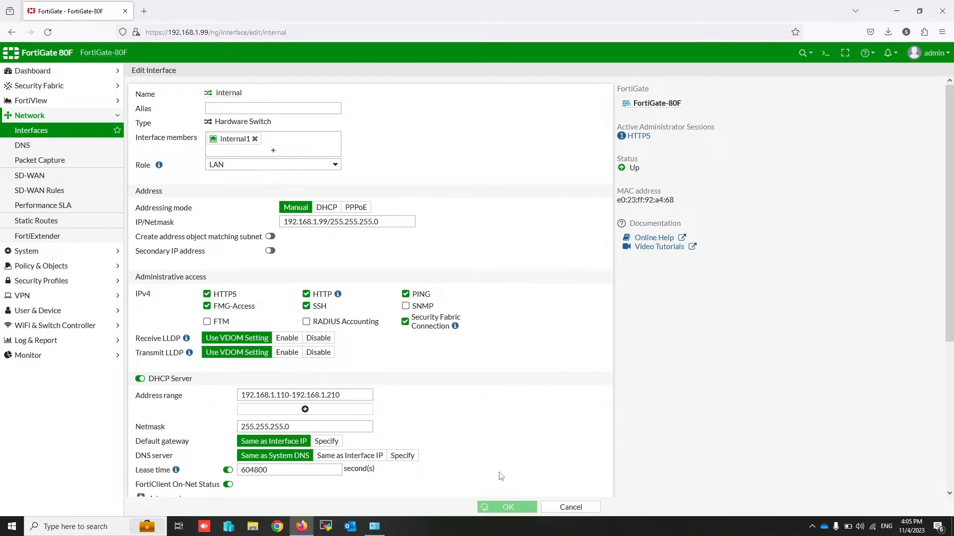
pyautogui.moveTo(504, 355)
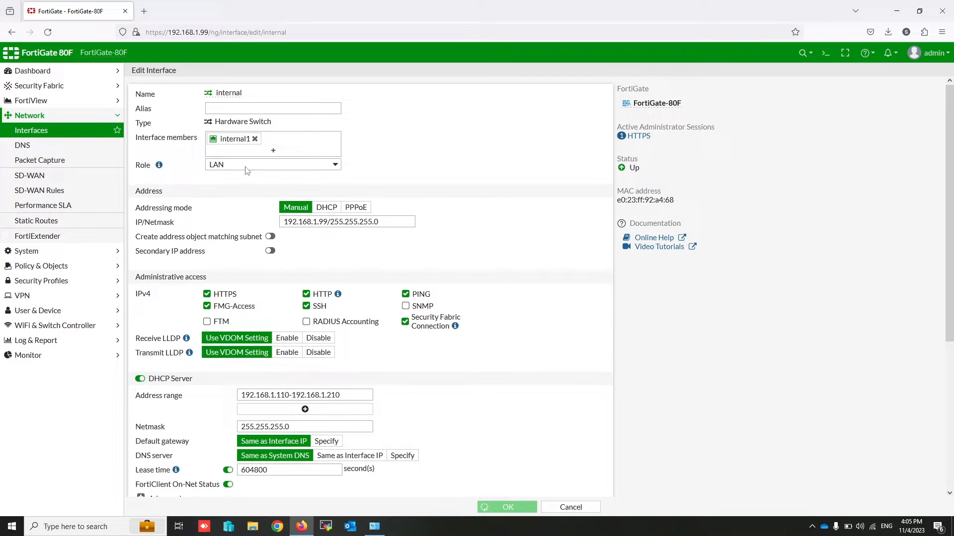
pyautogui.click(506, 507)
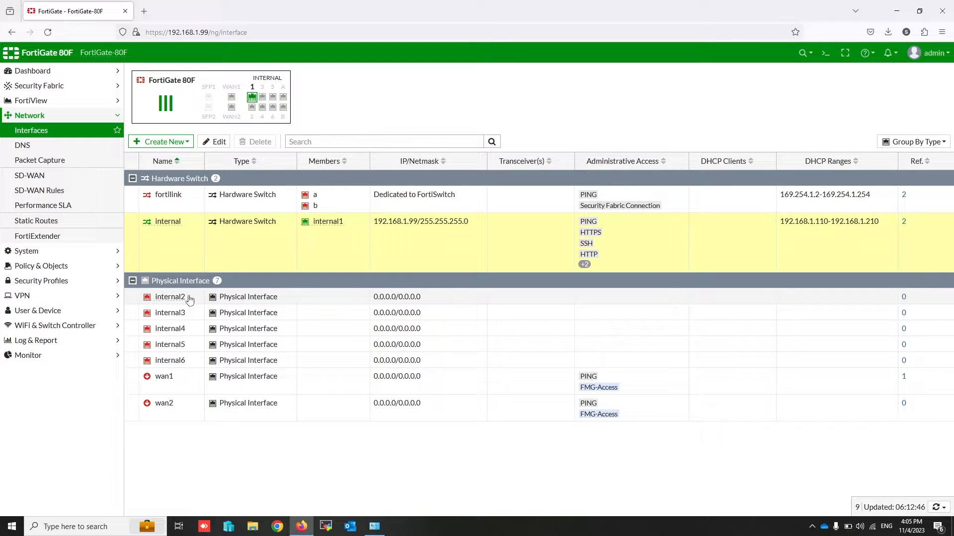
pyautogui.click(171, 297)
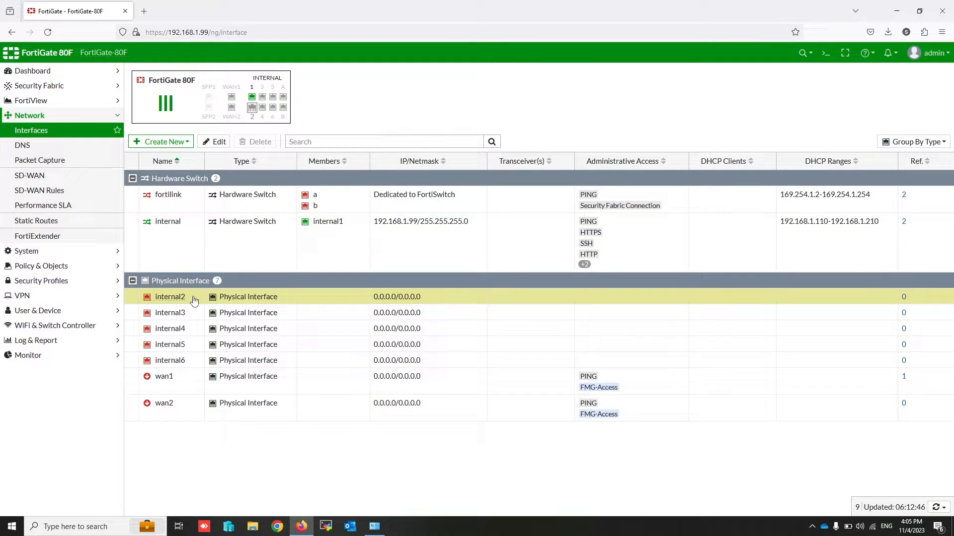
# Save internal2 as Management, 10.1.1.1/255.255.255.0, with HTTPS, HTTP, PING and SNMP access.
pyautogui.doubleClick(170, 297)
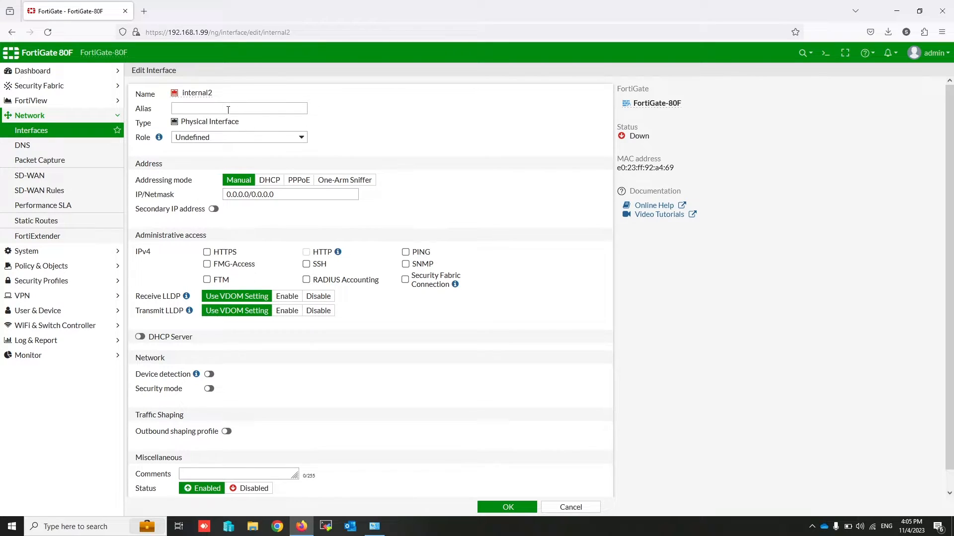
pyautogui.write('Management')
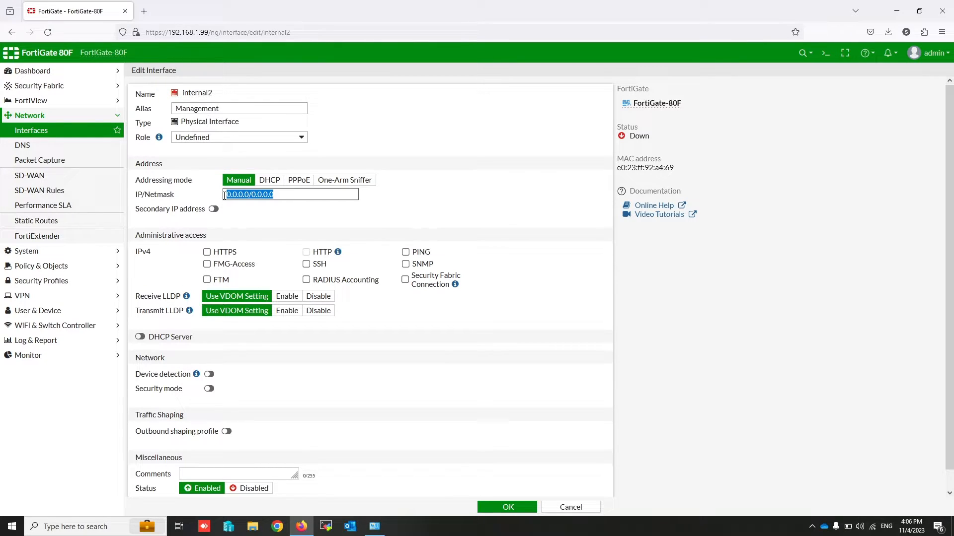
pyautogui.write('10.1.1.1/')
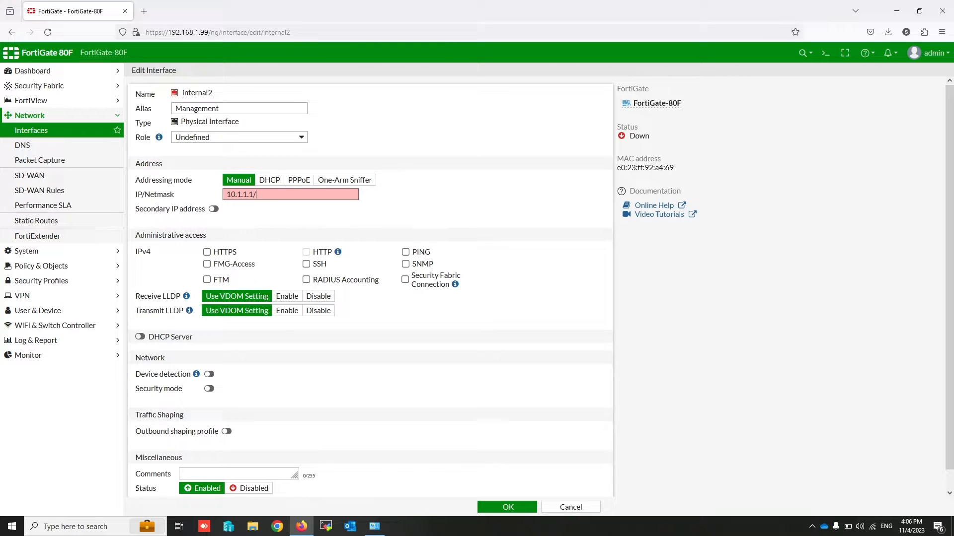
pyautogui.write('255.255.255.0')
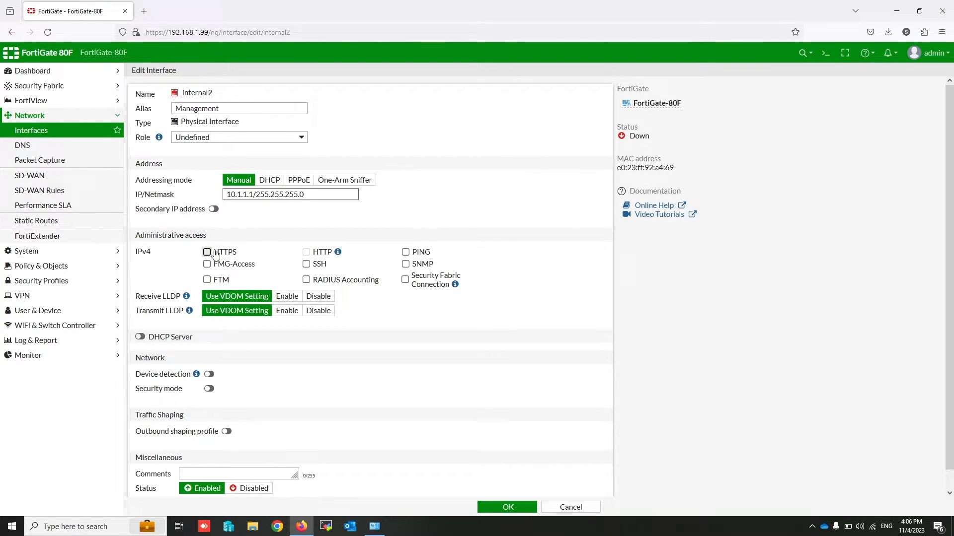
pyautogui.click(206, 252)
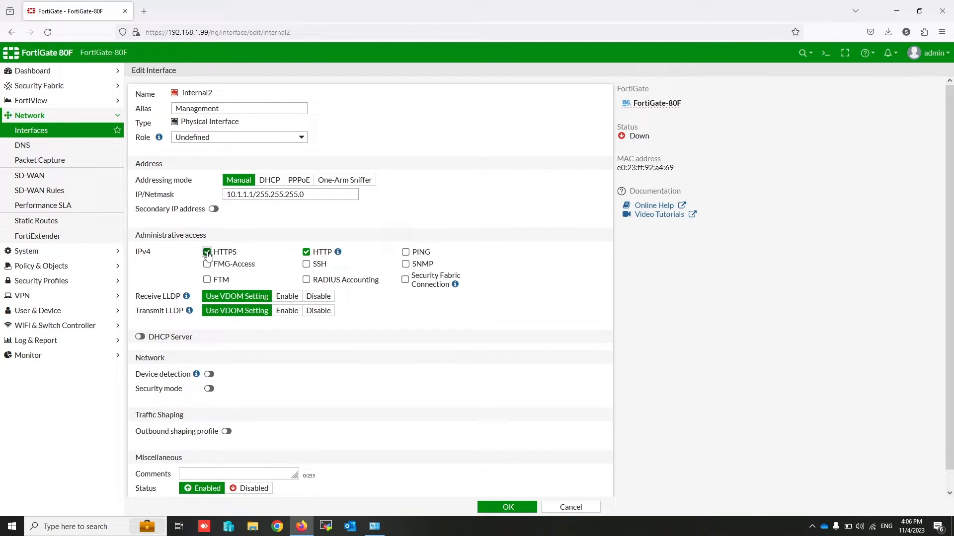
pyautogui.click(207, 252)
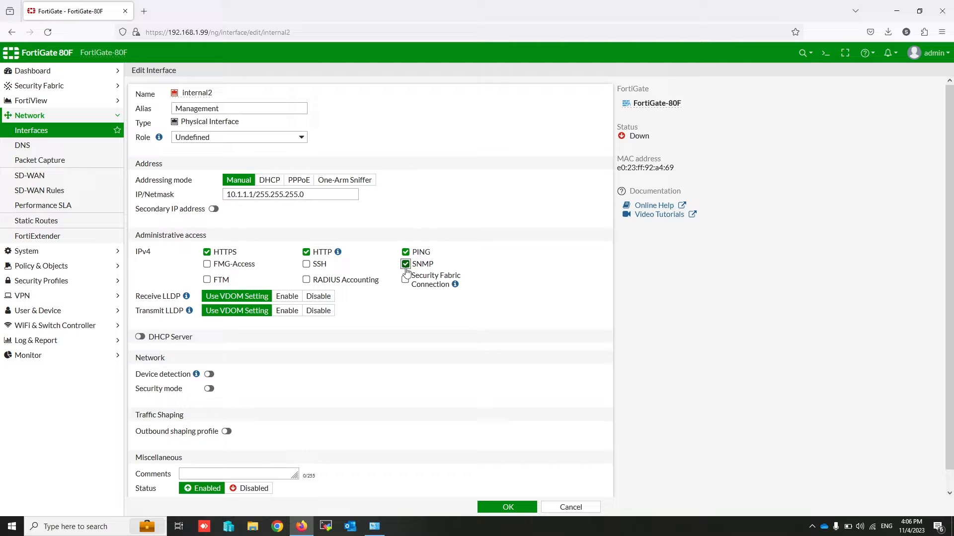
pyautogui.scroll(-3)
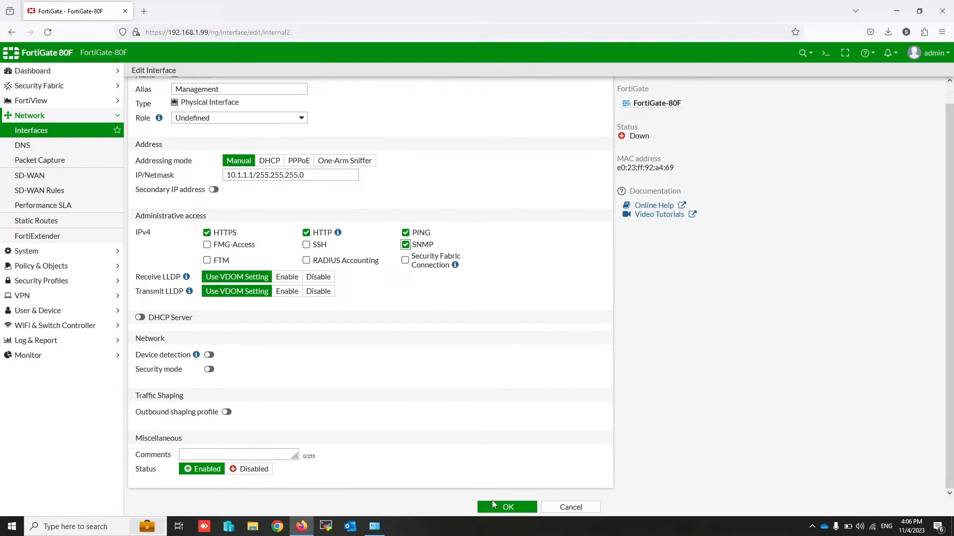
pyautogui.click(506, 507)
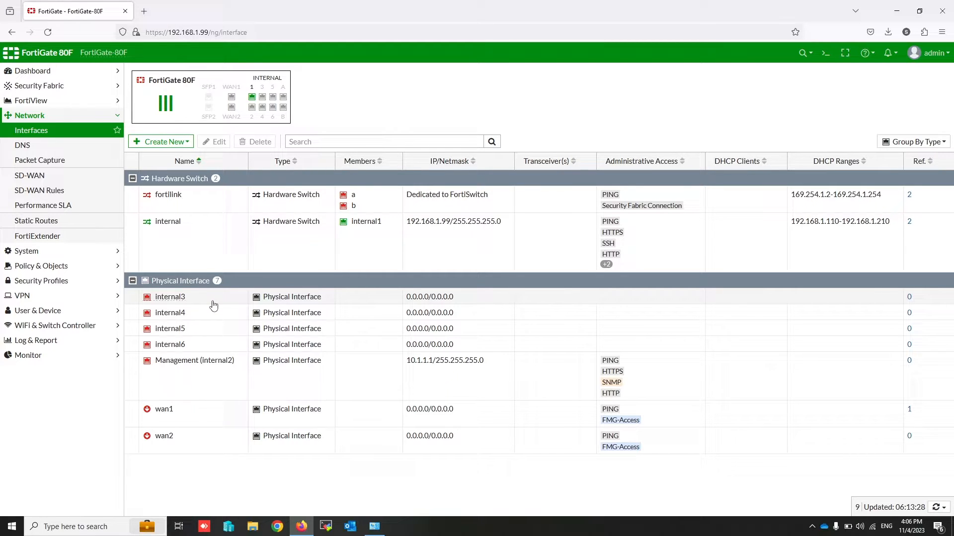
pyautogui.doubleClick(170, 297)
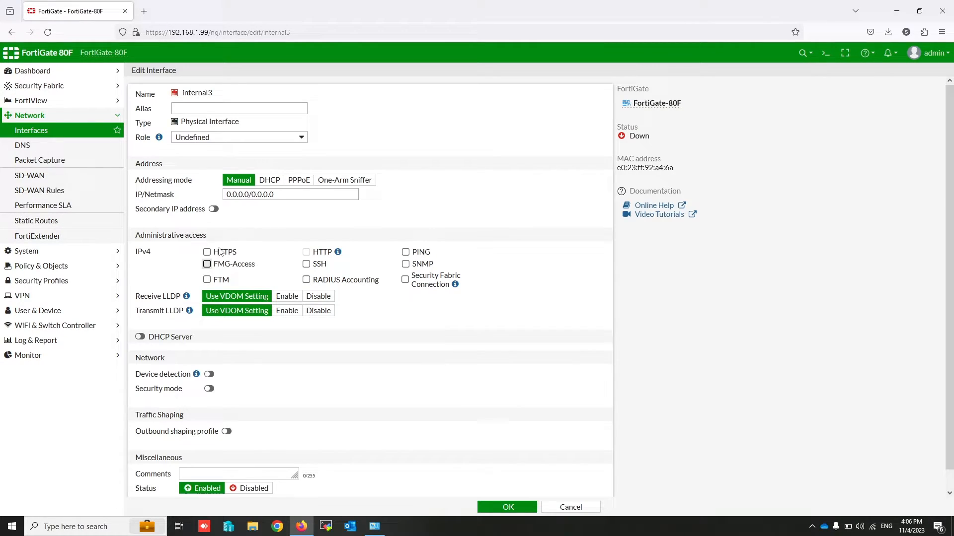
# Enter alias Local Network and IP/netmask 10.2.1.1/255.255.255.0 on internal3.
pyautogui.write('L')
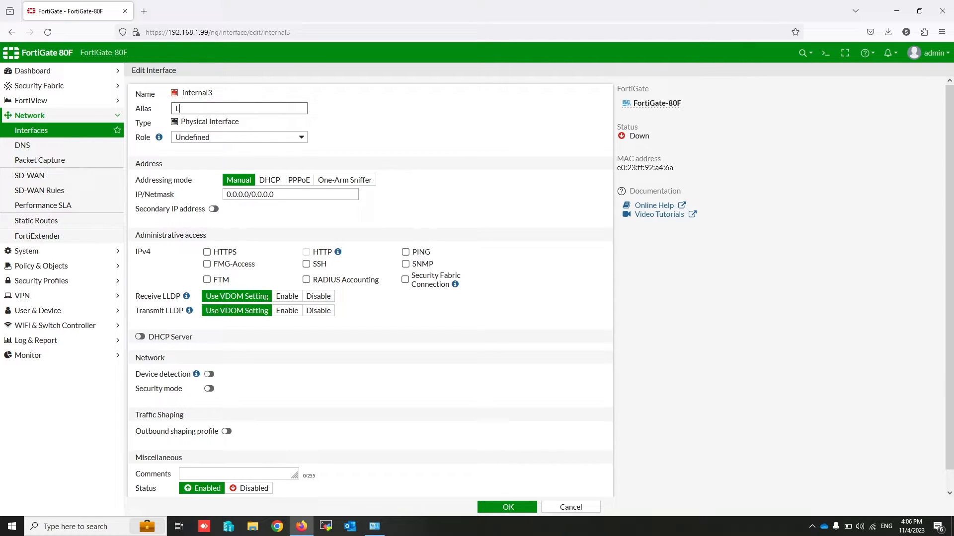
pyautogui.write('ocal N')
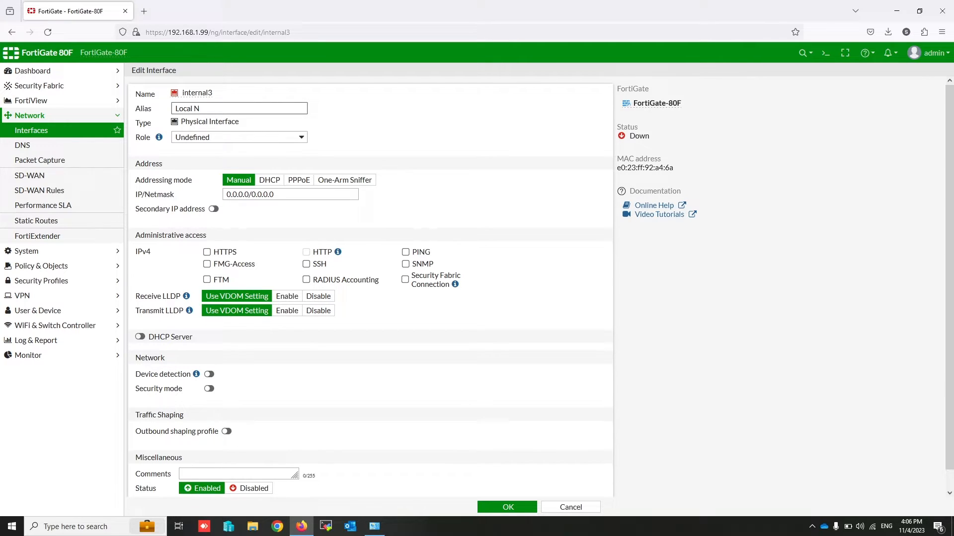
pyautogui.write('etwork')
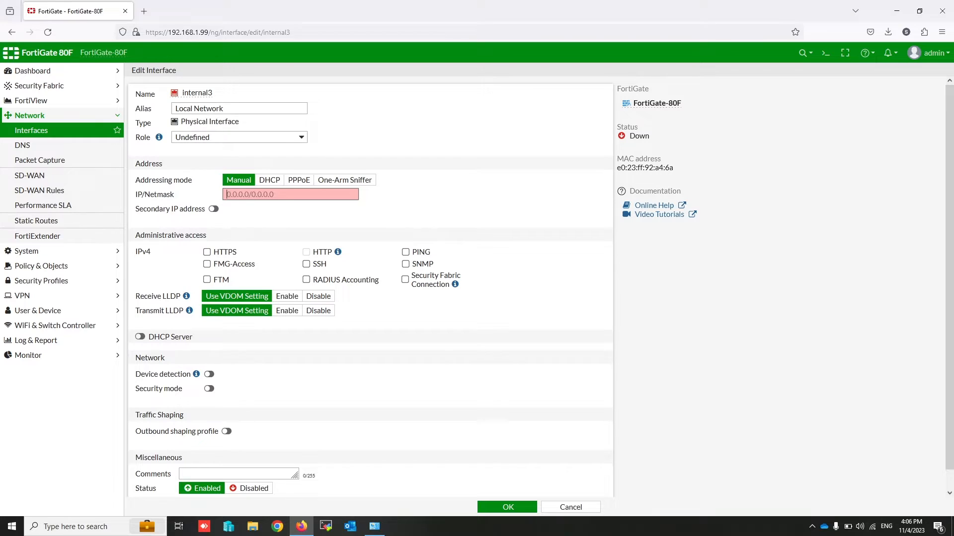
pyautogui.write('10.2.1.1/')
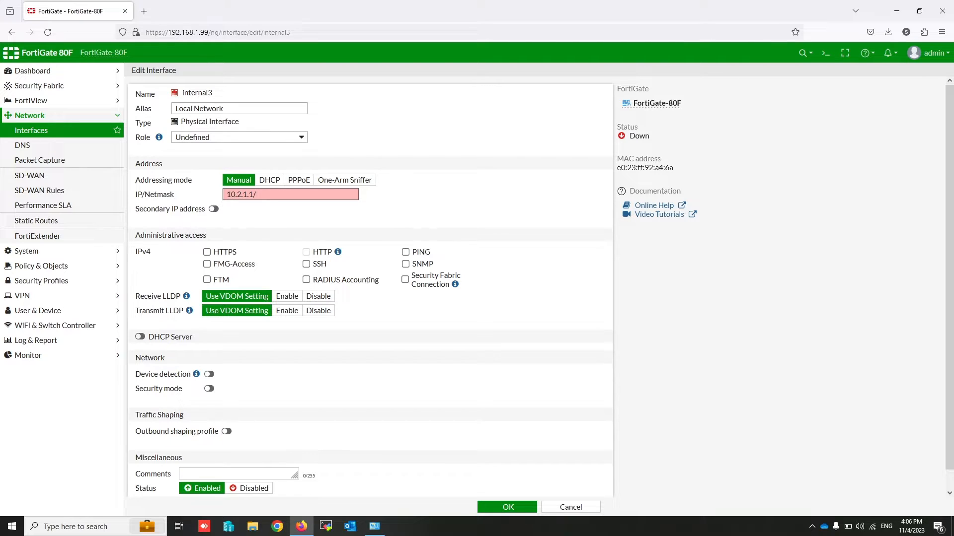
pyautogui.write('255.255.255.0')
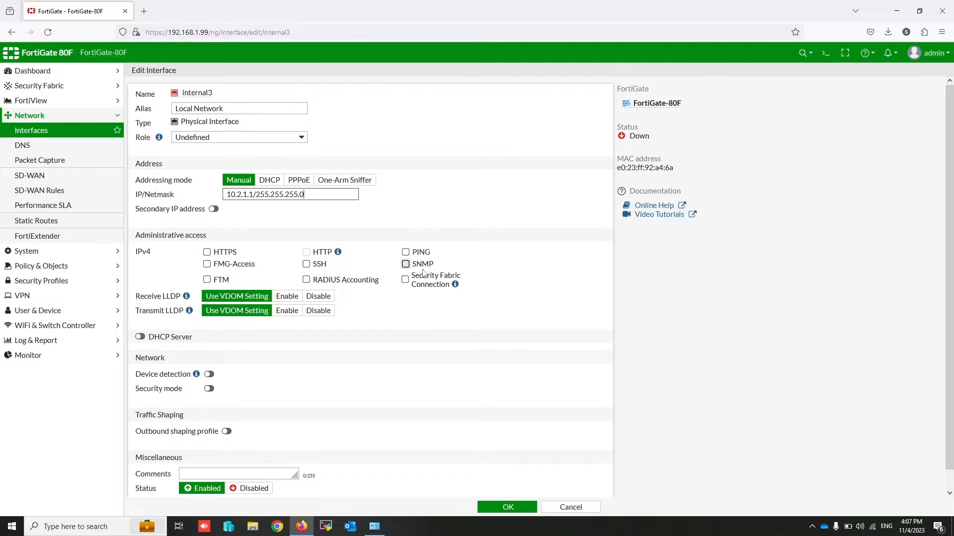
# Enable PING, a DHCP server for 10.2.1.10–10.2.1.254, and device detection, then save.
pyautogui.click(405, 252)
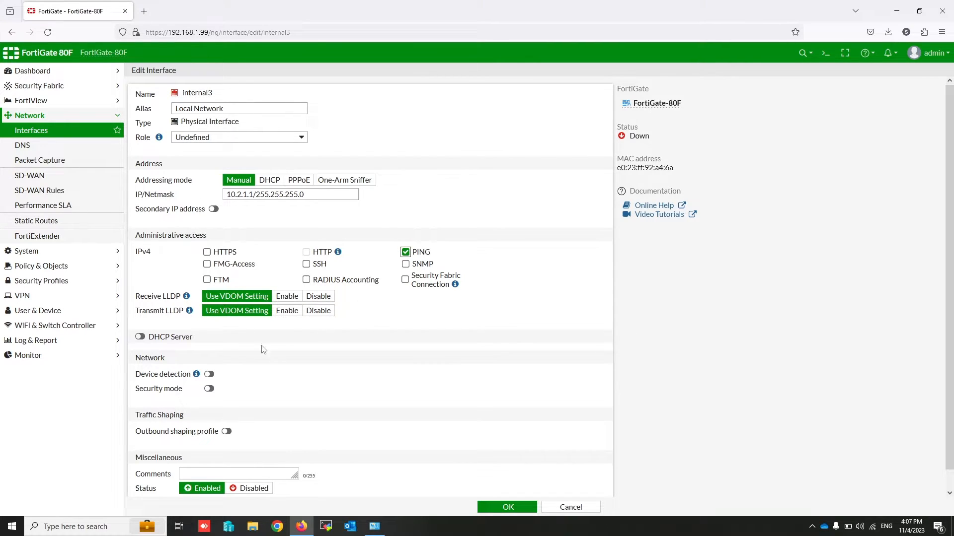
pyautogui.click(140, 337)
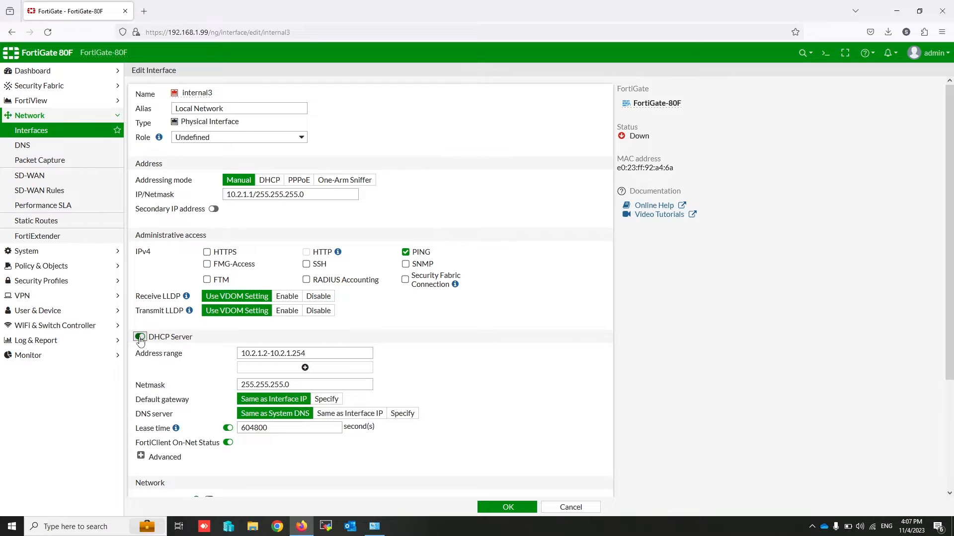
pyautogui.click(140, 336)
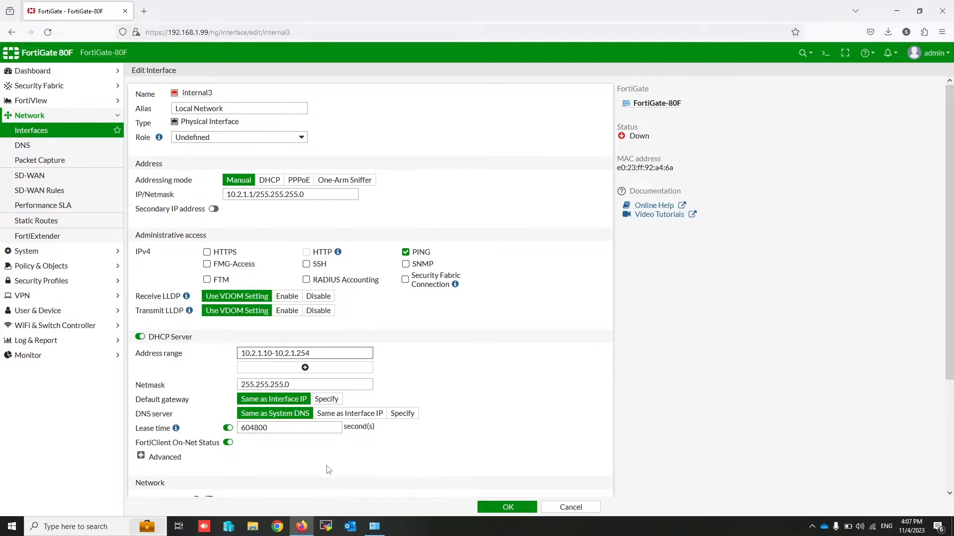
pyautogui.scroll(-3)
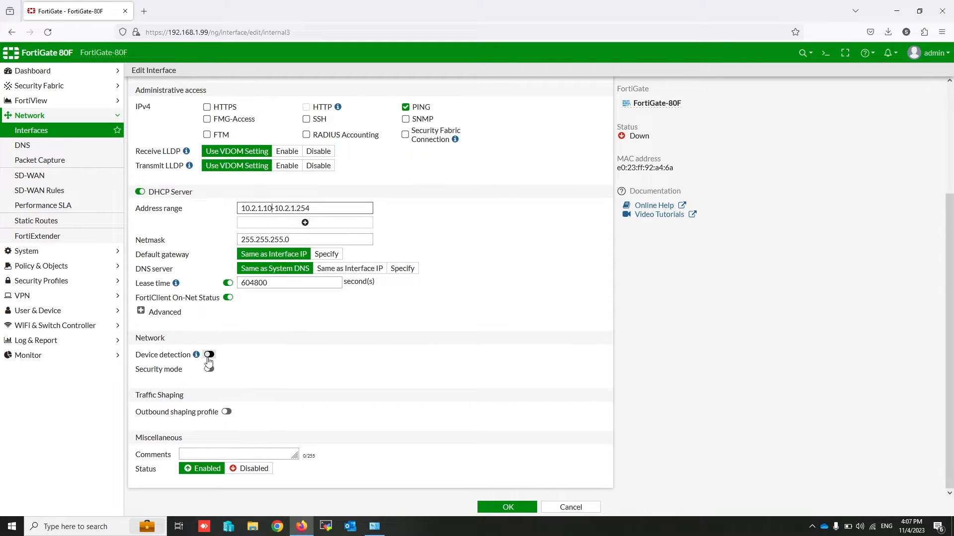
pyautogui.click(209, 355)
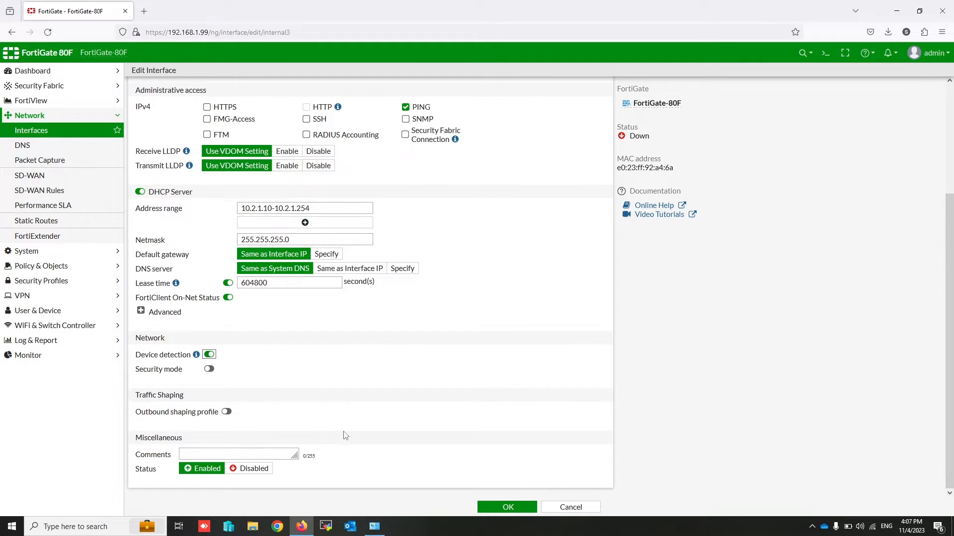
pyautogui.click(507, 507)
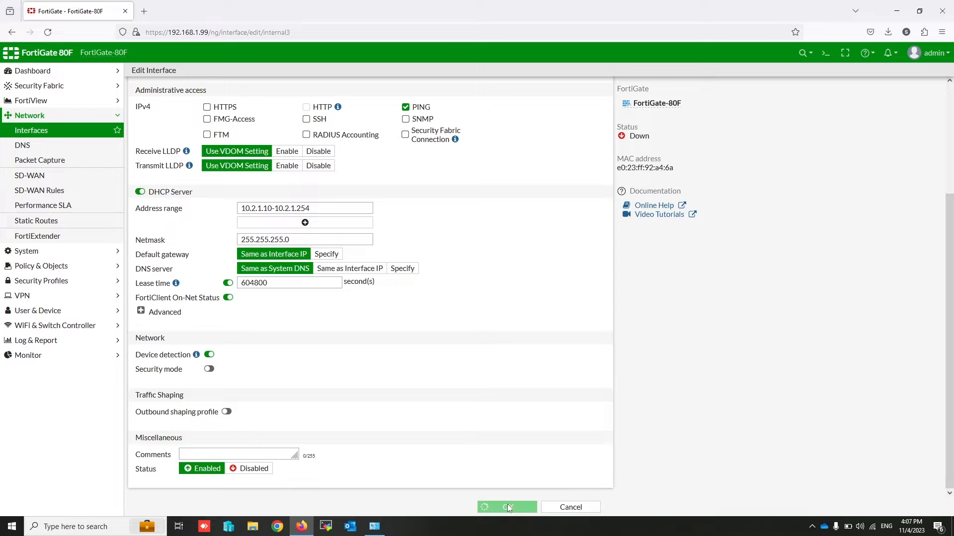
pyautogui.click(506, 507)
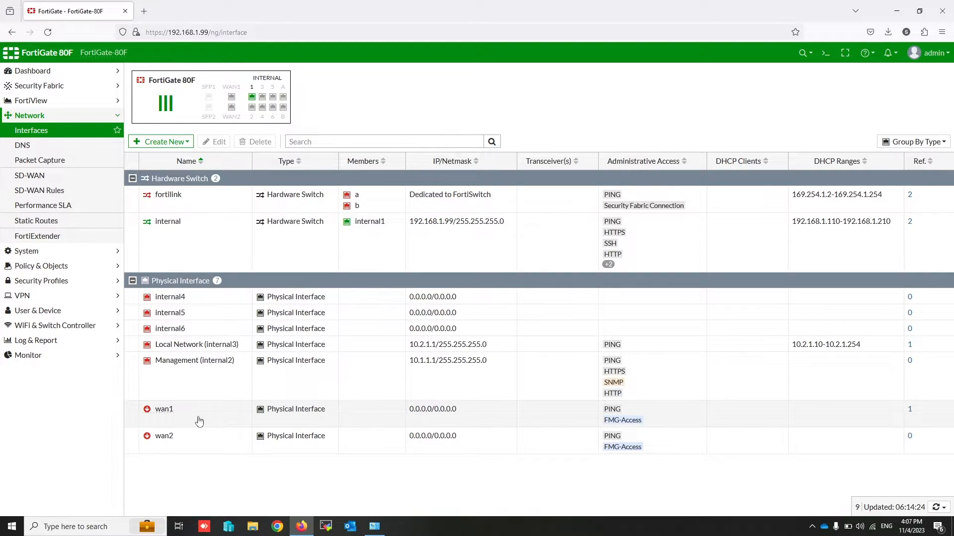
# Set wan1 to alias Internet Access1, static address with mask 255.255.255.248, FMG-Access off, and save.
pyautogui.doubleClick(163, 408)
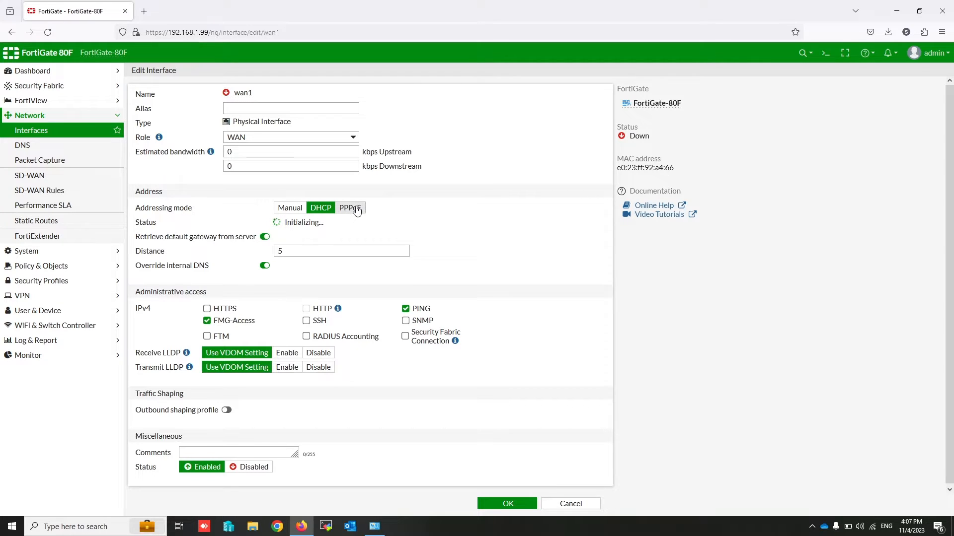
pyautogui.click(239, 208)
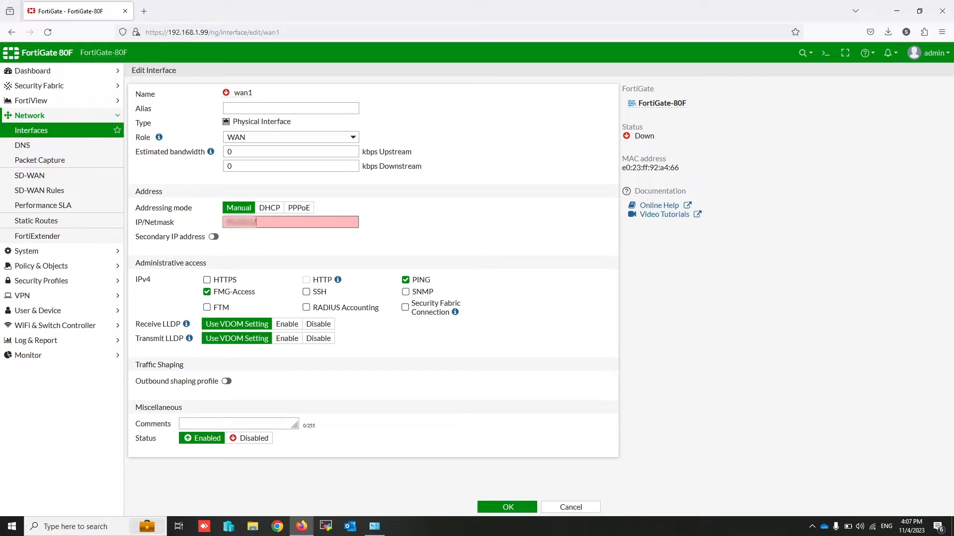
pyautogui.write('255.')
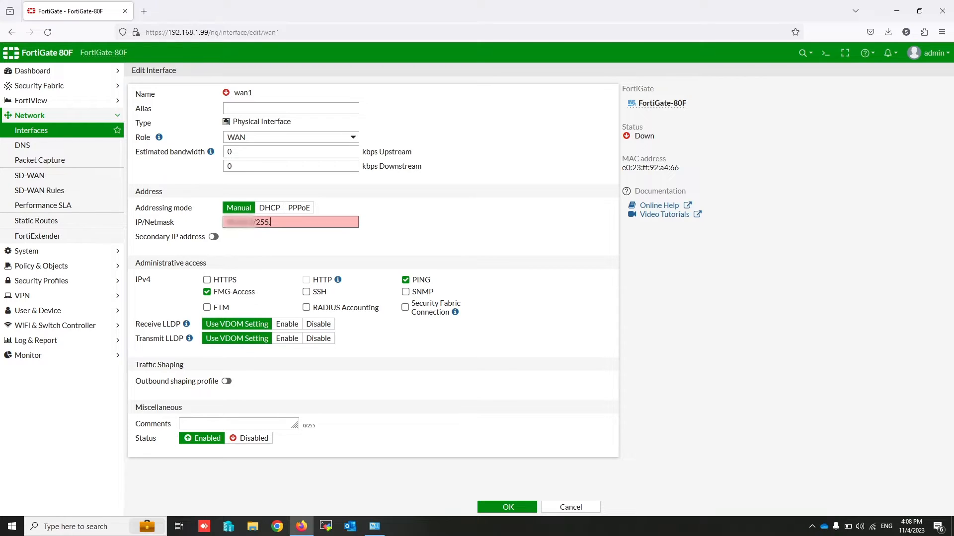
pyautogui.write('.255.255')
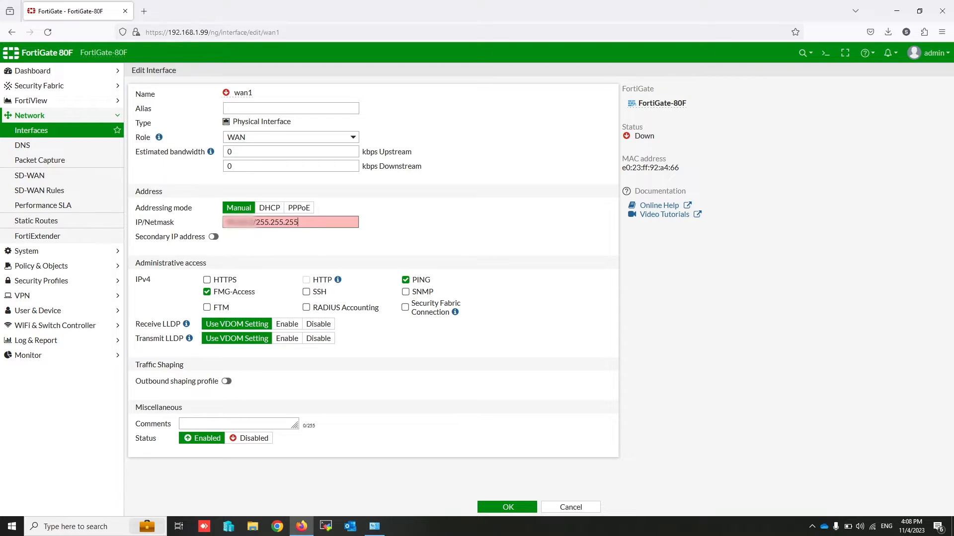
pyautogui.write('248')
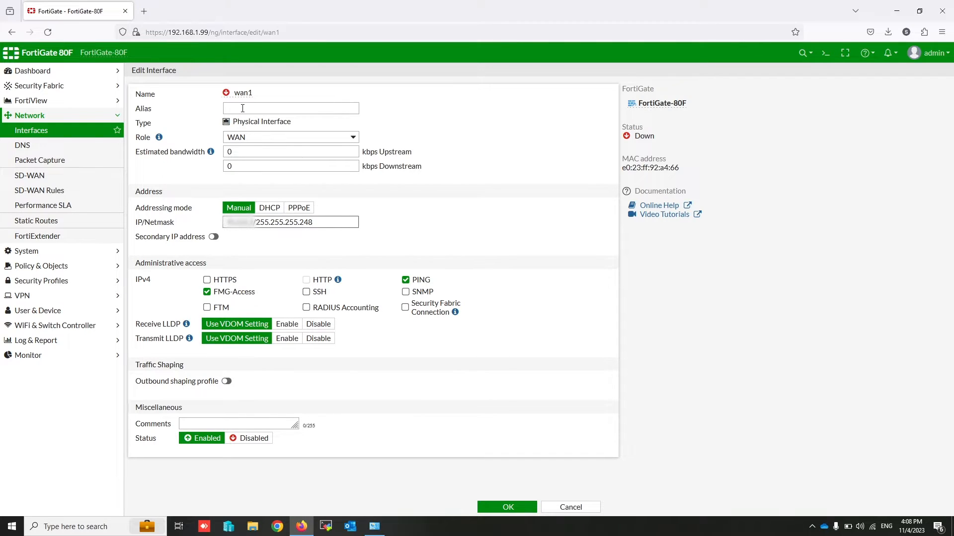
pyautogui.write('Internet Access1')
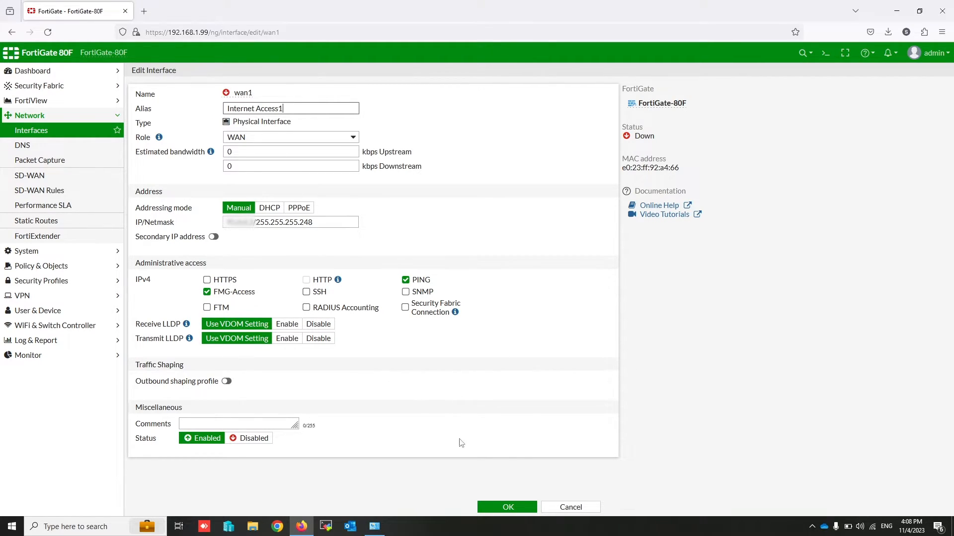
pyautogui.click(207, 291)
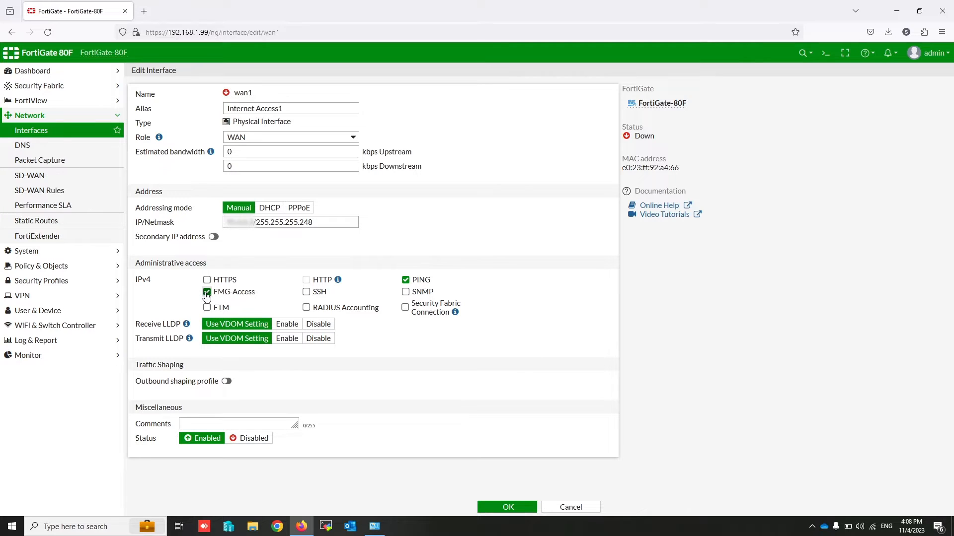
pyautogui.click(206, 292)
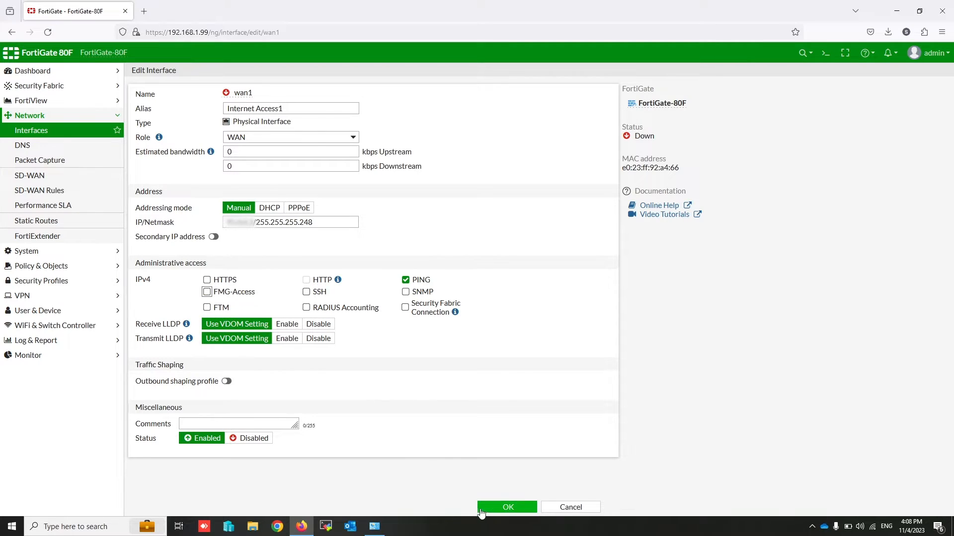
pyautogui.click(507, 507)
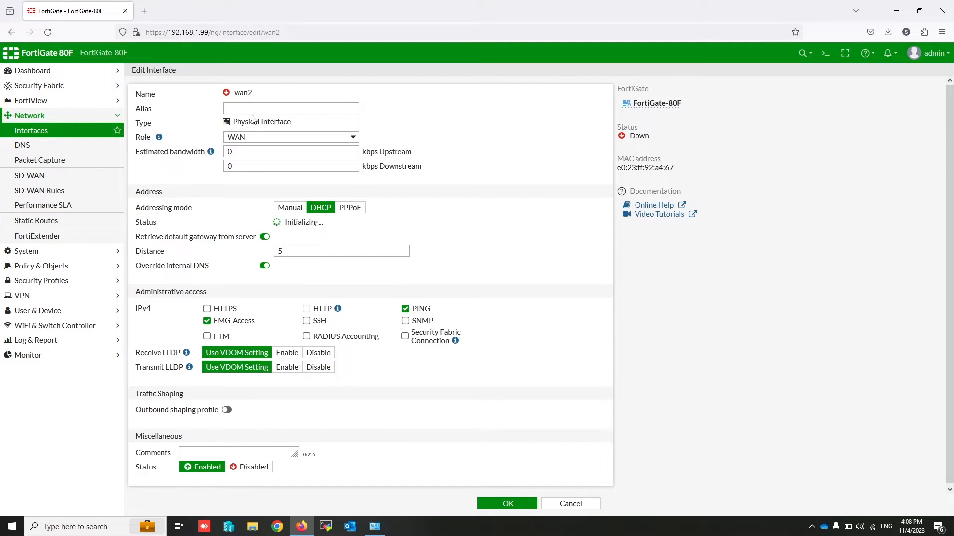
# Set wan2 to alias Internet Access2, static address with mask 255.255.255.248, FMG-Access off, and save.
pyautogui.write('Internet A')
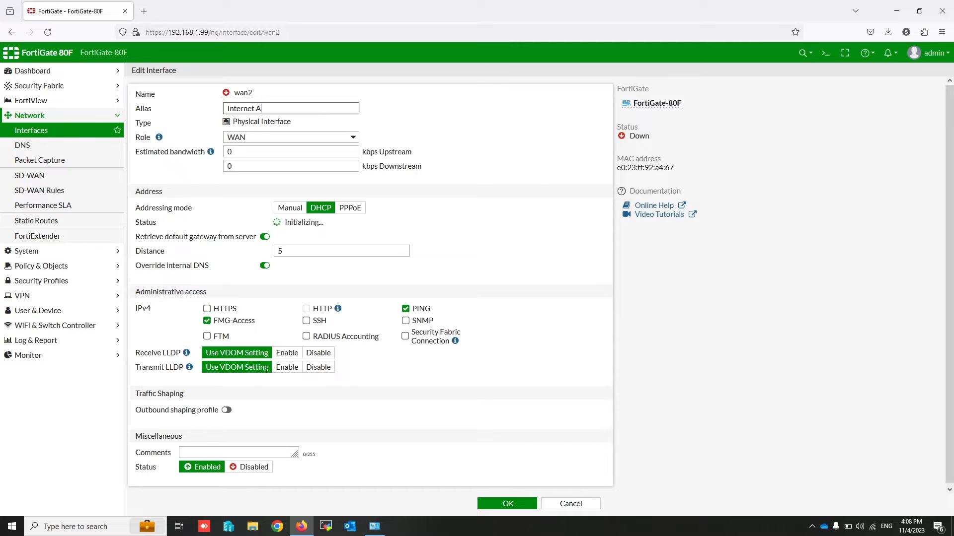
pyautogui.write('ccess2')
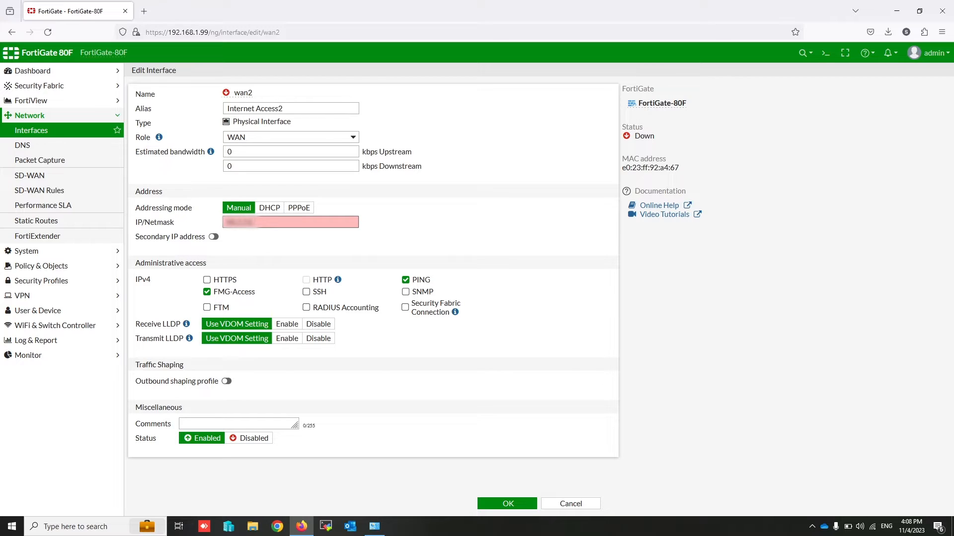
pyautogui.write('/')
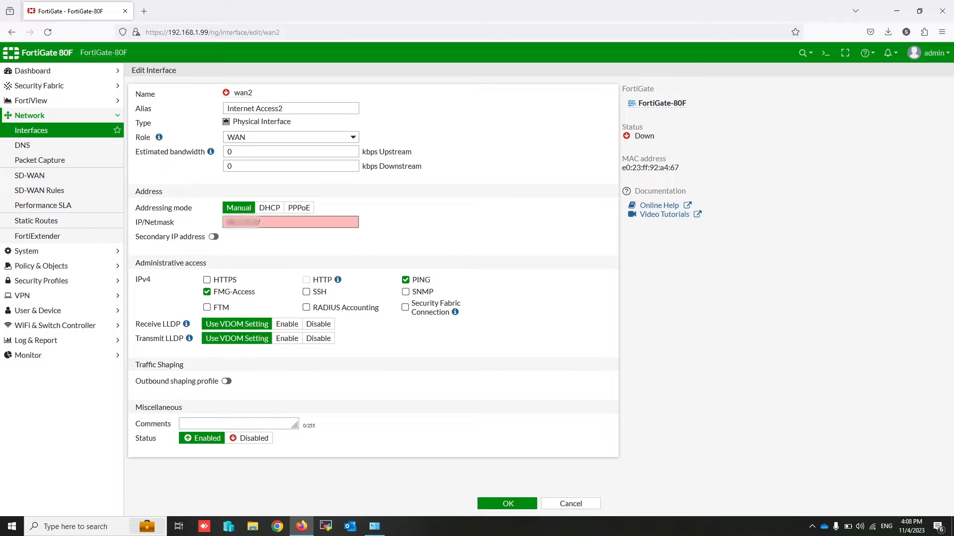
pyautogui.write('255.255.255.248')
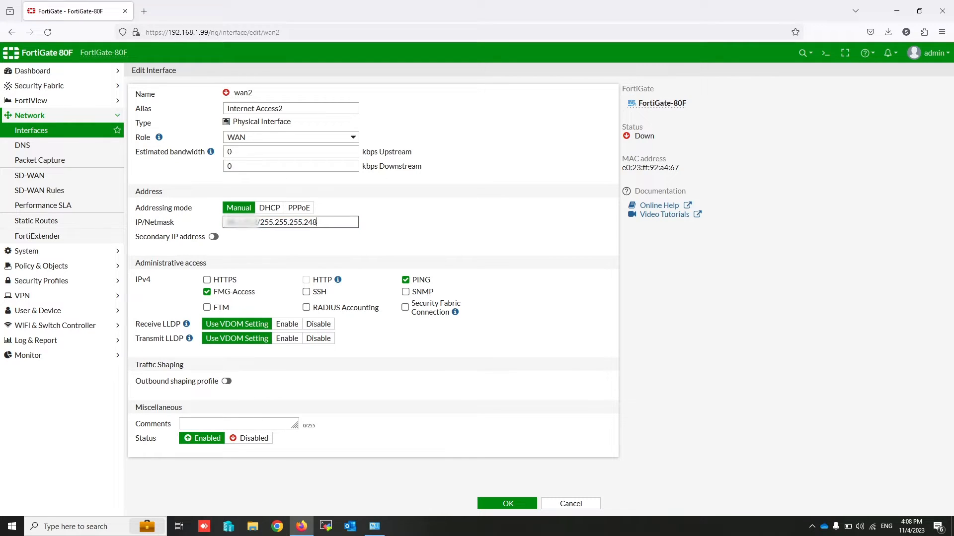
pyautogui.click(206, 292)
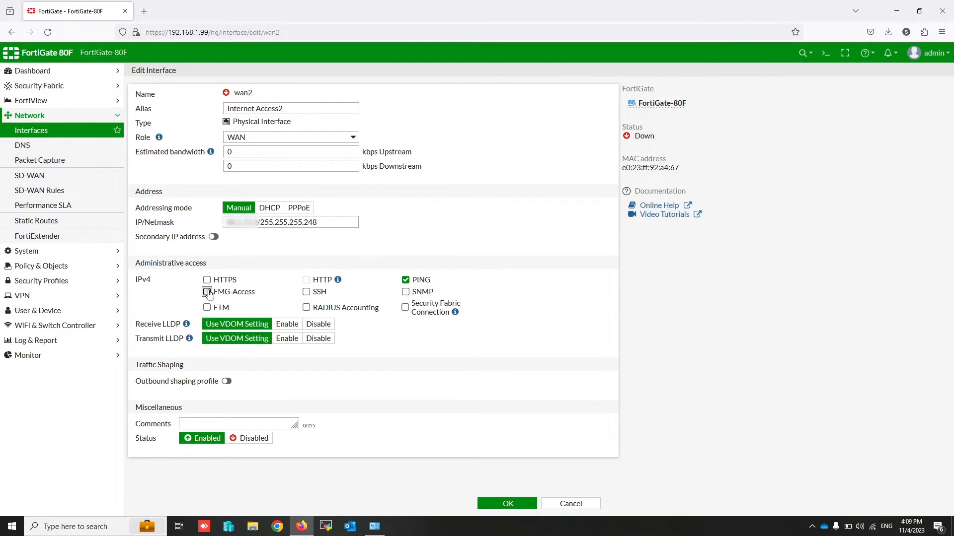
pyautogui.click(507, 504)
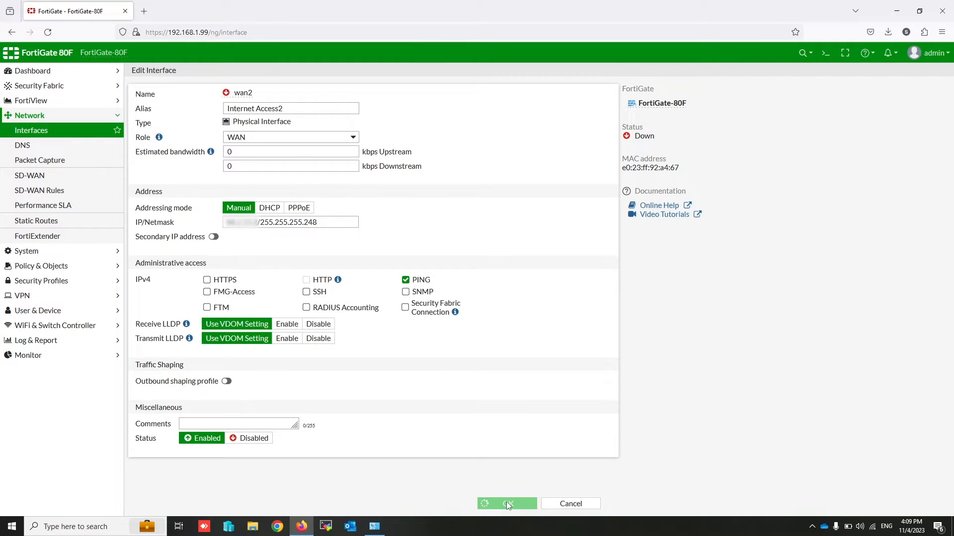
pyautogui.click(506, 504)
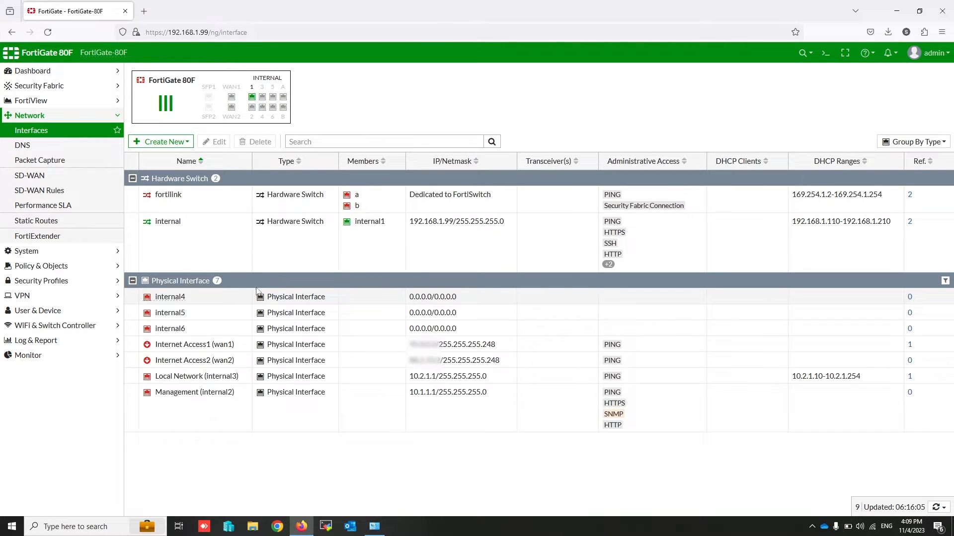
pyautogui.moveTo(40, 190)
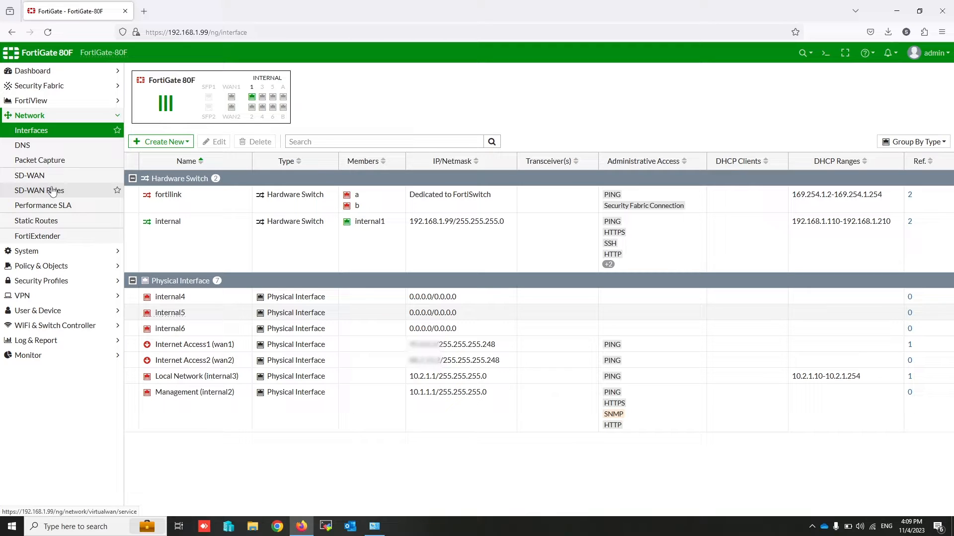
pyautogui.moveTo(29, 176)
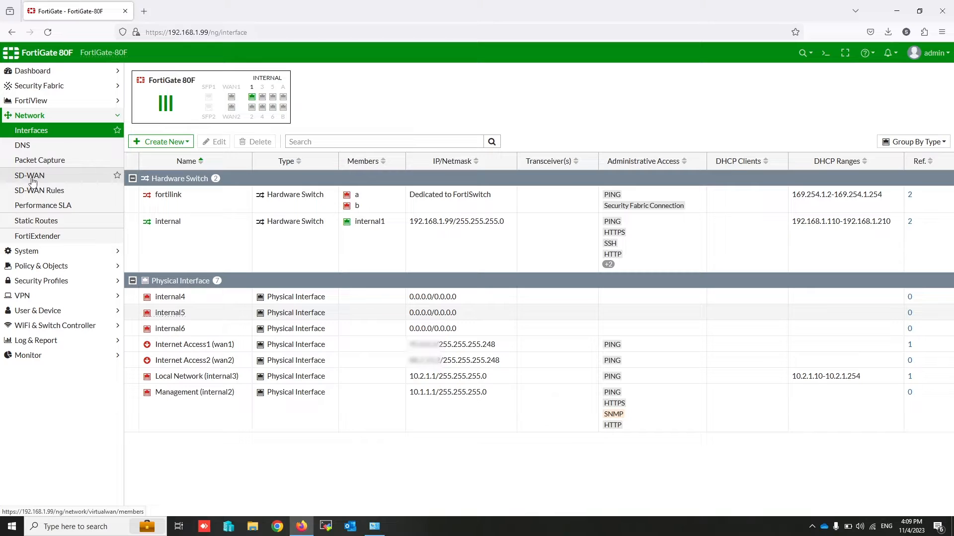
# Enable SD-WAN and add Internet Access1 (wan1) as its first member.
pyautogui.click(29, 175)
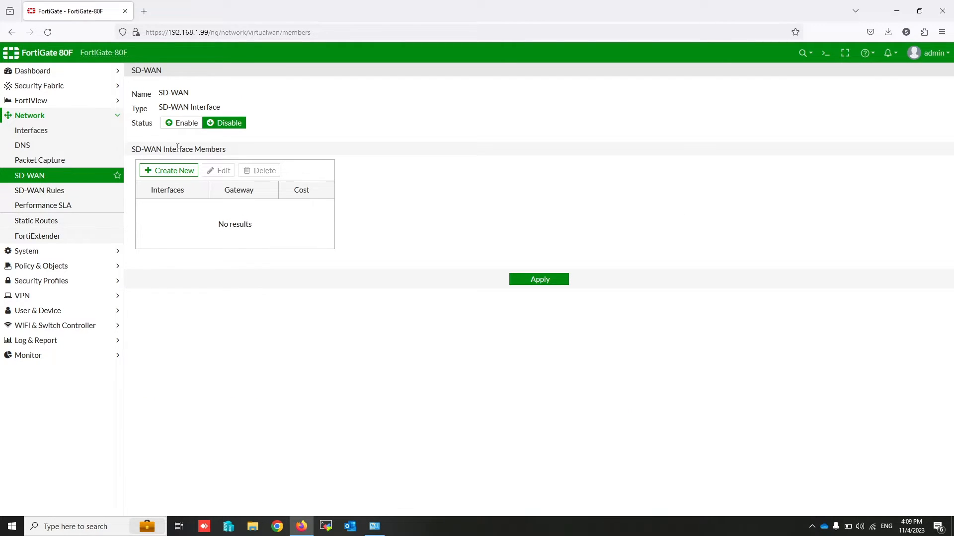
pyautogui.click(185, 122)
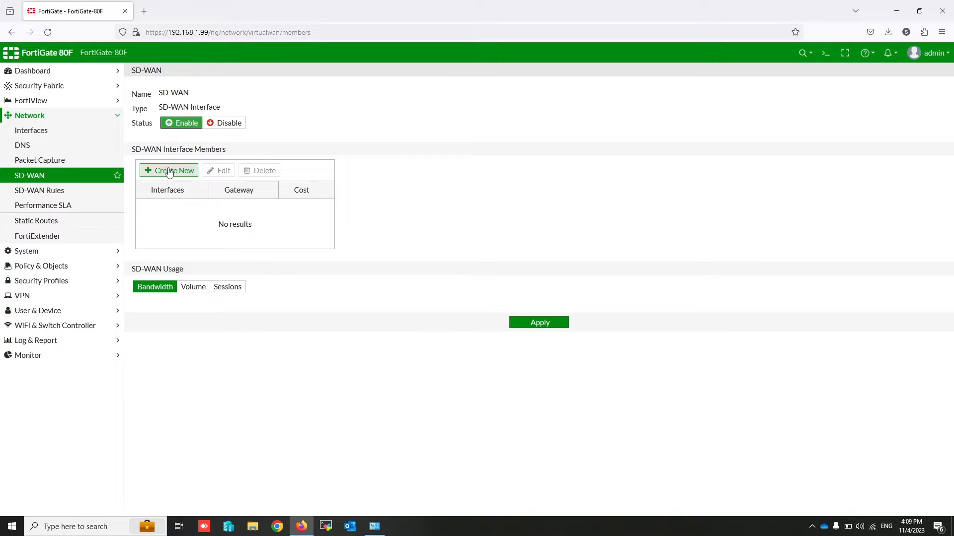
pyautogui.click(174, 170)
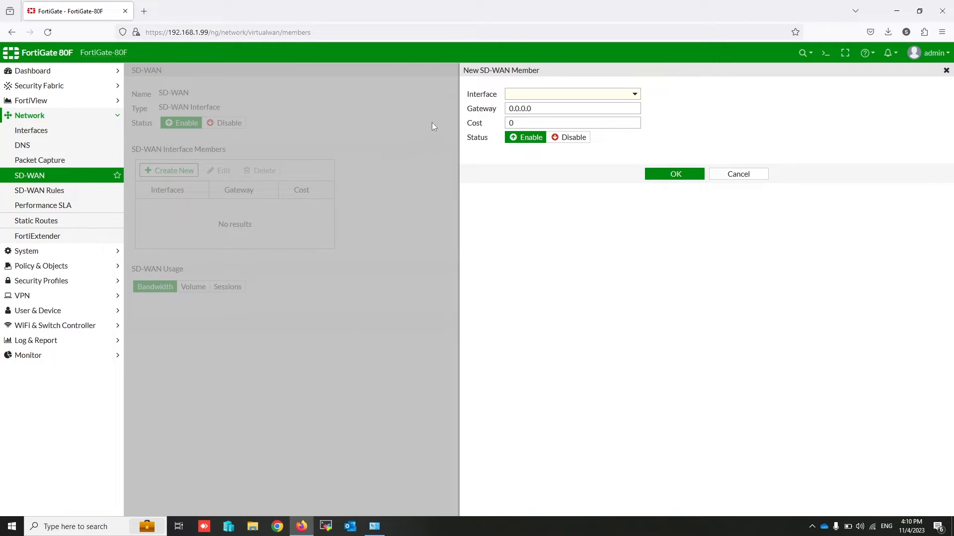
pyautogui.click(570, 94)
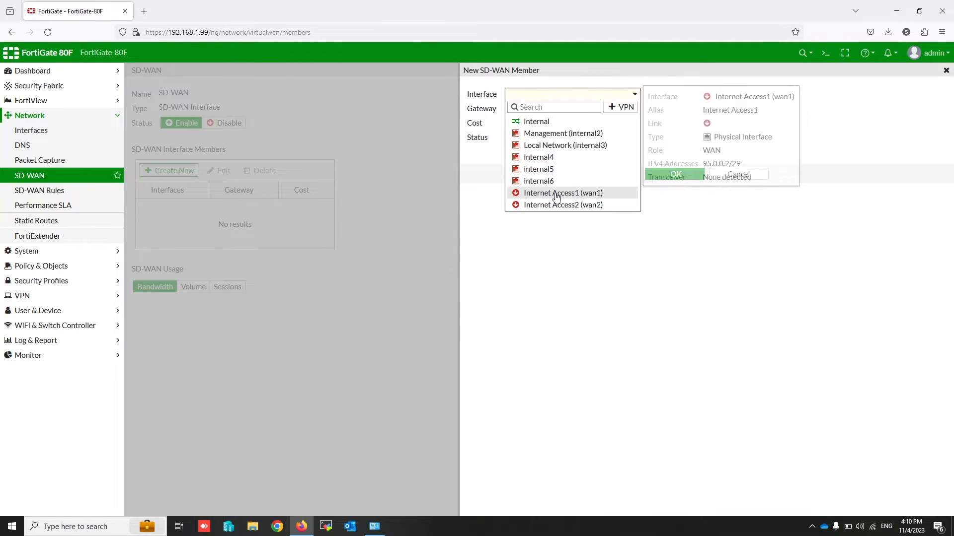
pyautogui.click(563, 193)
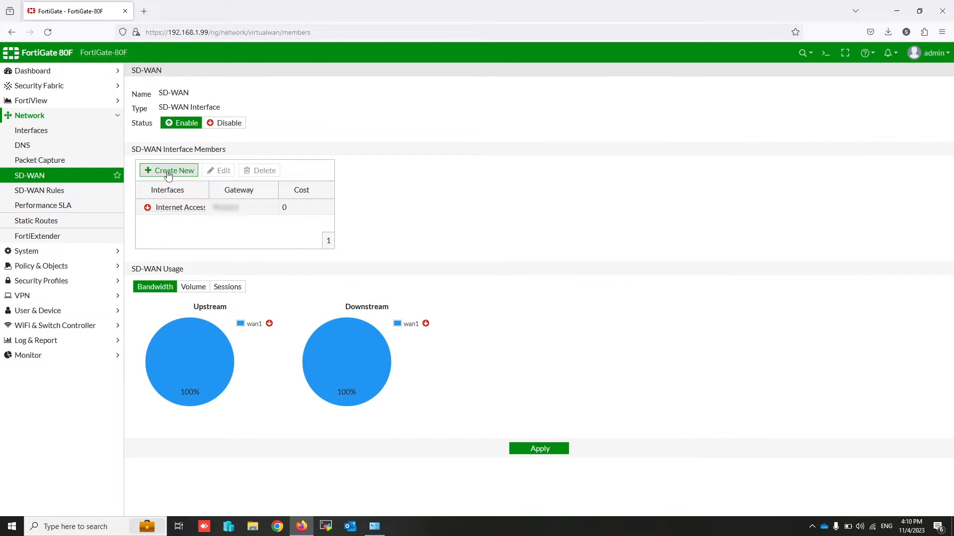
# Add Internet Access2 (wan2) as a second SD-WAN member and apply the settings.
pyautogui.click(173, 170)
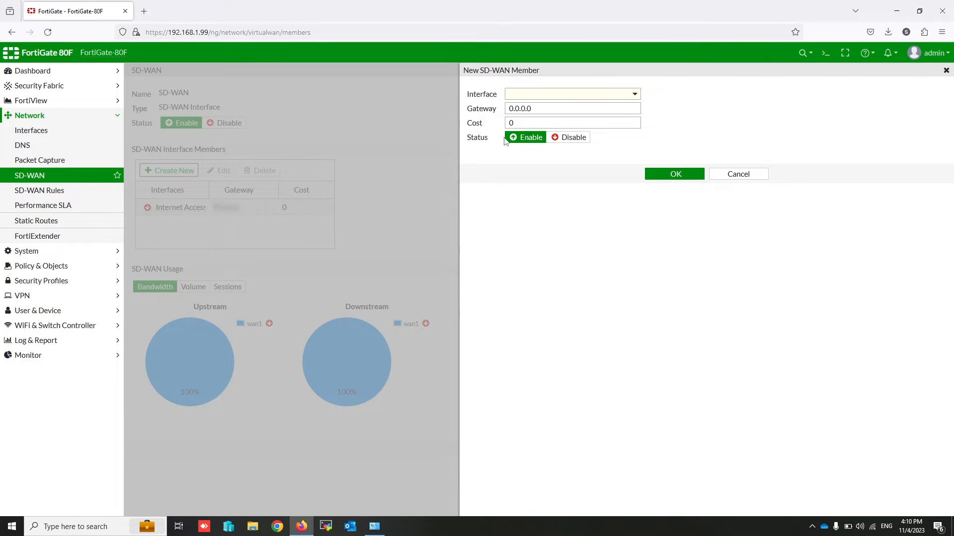
pyautogui.click(571, 94)
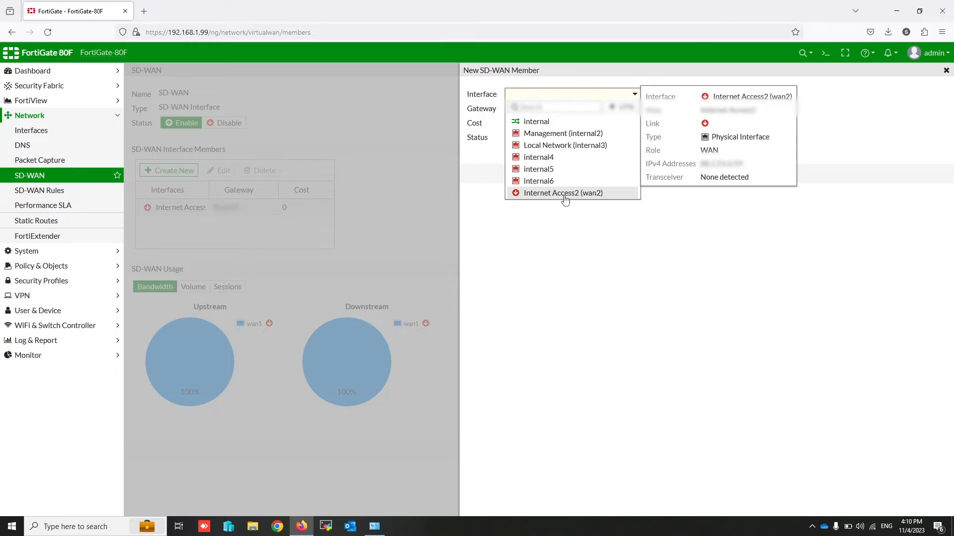
pyautogui.click(562, 192)
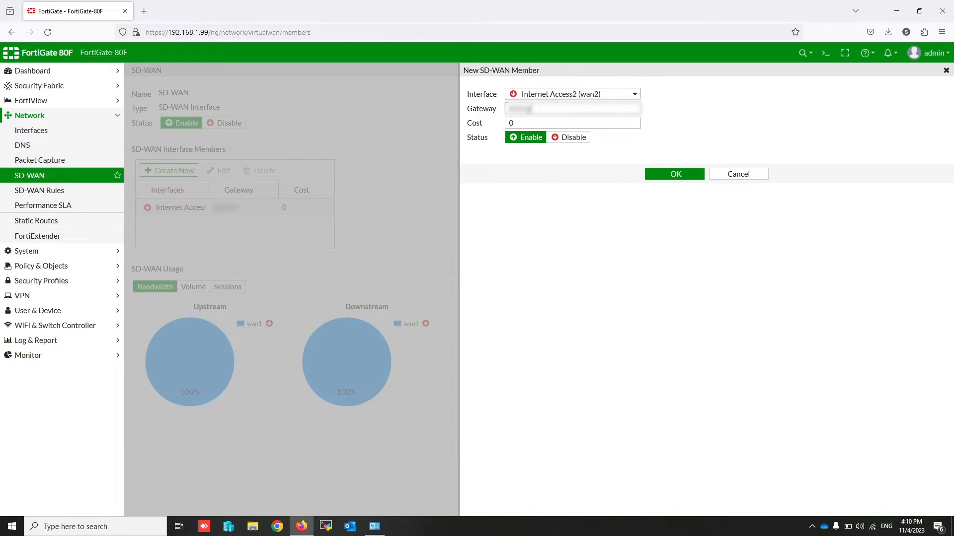
pyautogui.click(571, 108)
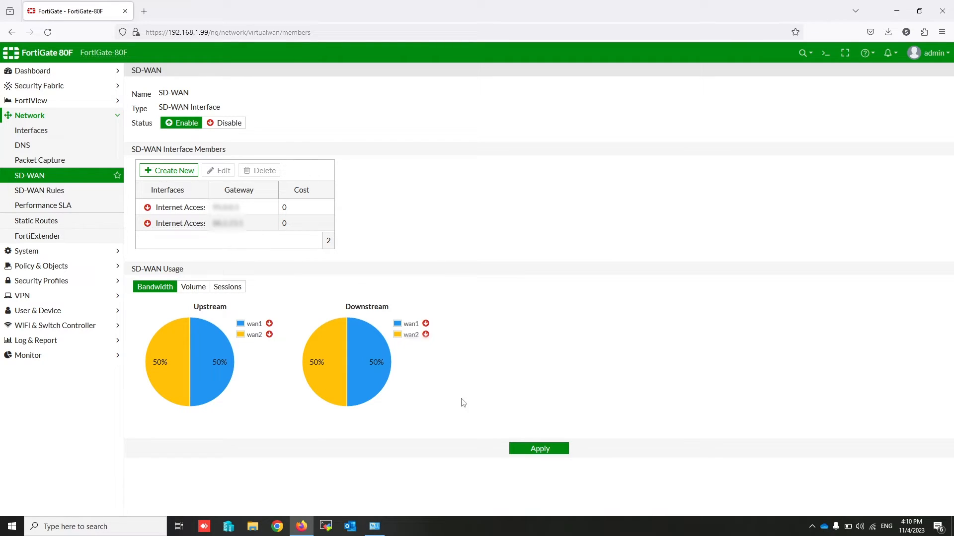
pyautogui.click(538, 448)
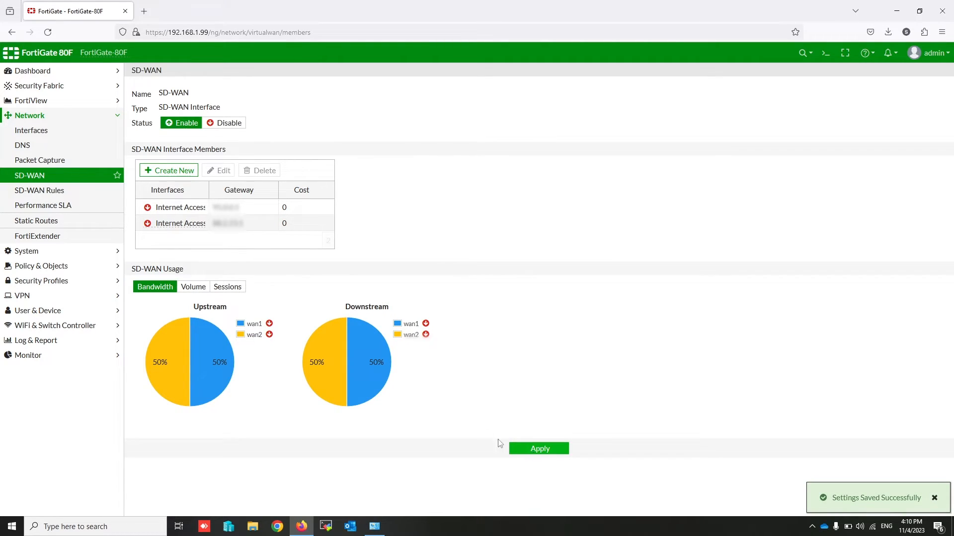
pyautogui.moveTo(30, 130)
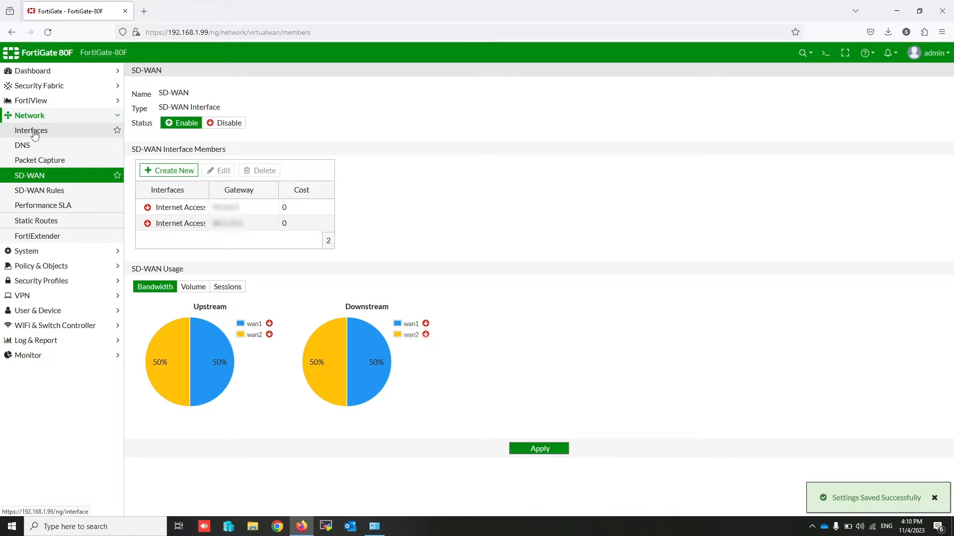
# Show Network > Interfaces with the SD-WAN group expanded, listing wan1 and wan2.
pyautogui.click(30, 130)
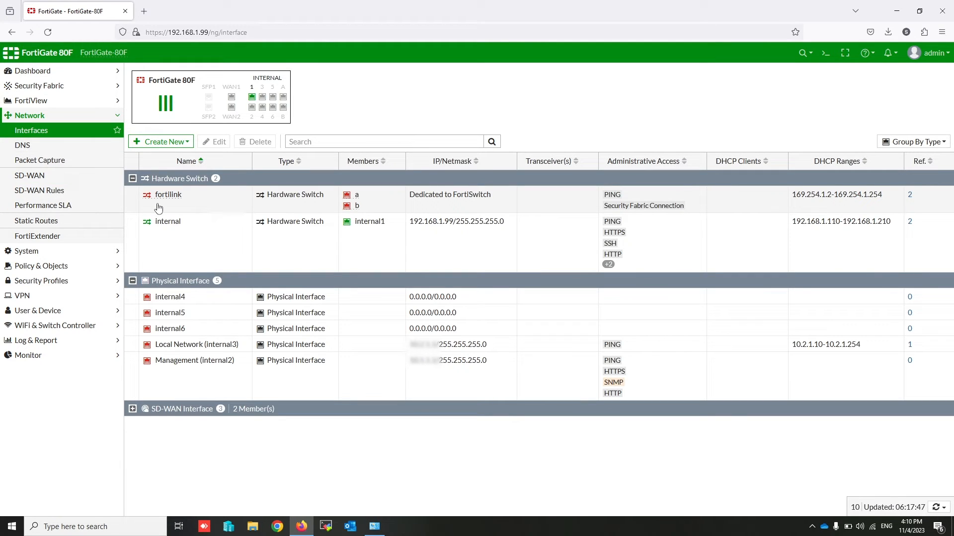
pyautogui.click(132, 409)
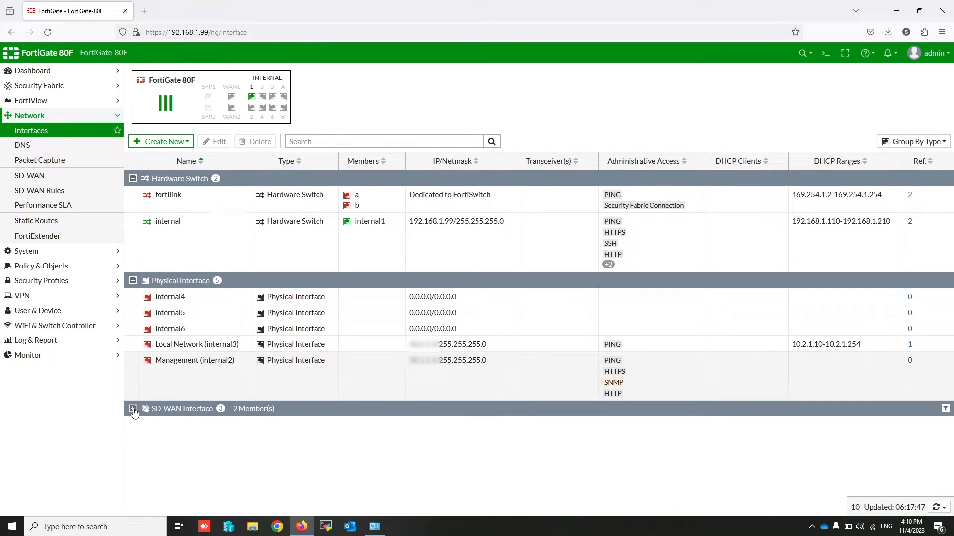
pyautogui.click(132, 409)
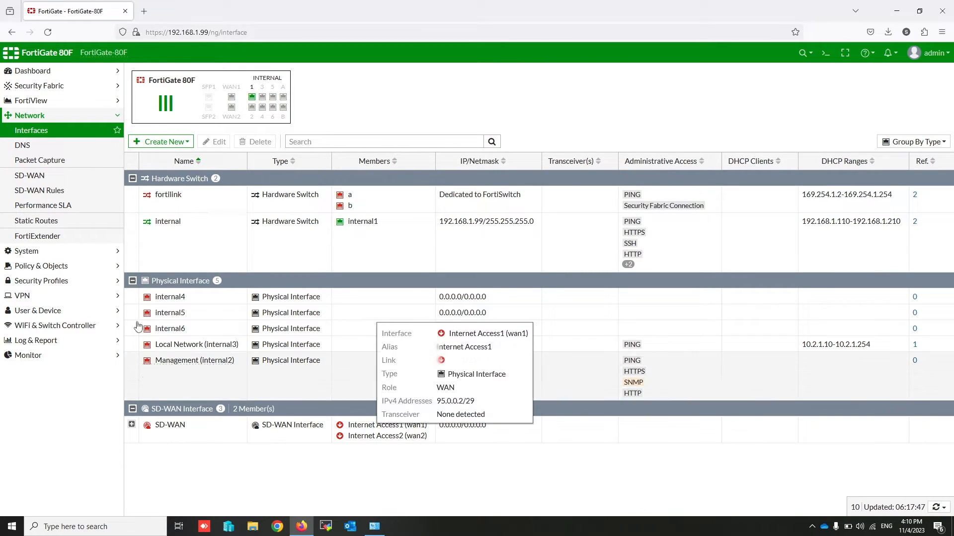
pyautogui.moveTo(39, 190)
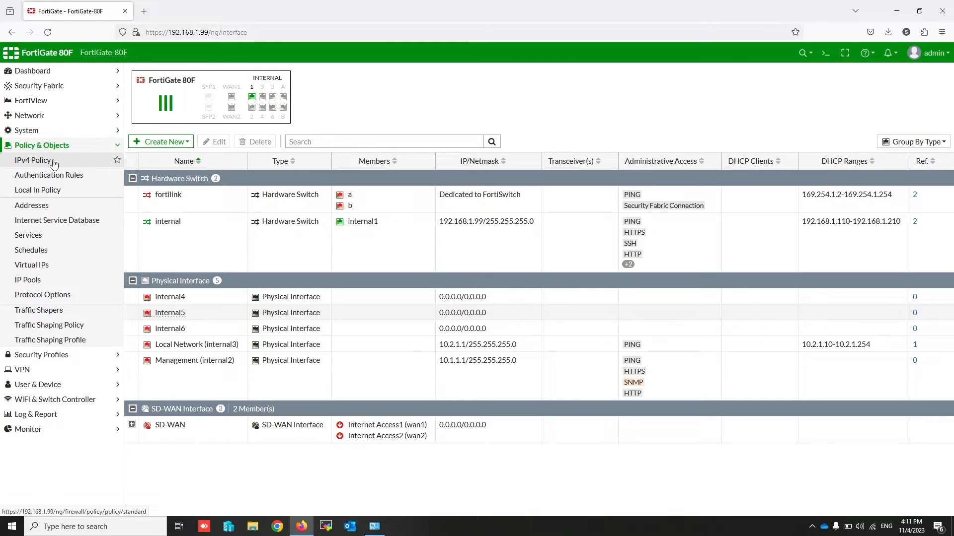
# Delete policy 1 (internal to Internet Access1 wan1) from the IPv4 Policy list.
pyautogui.click(33, 160)
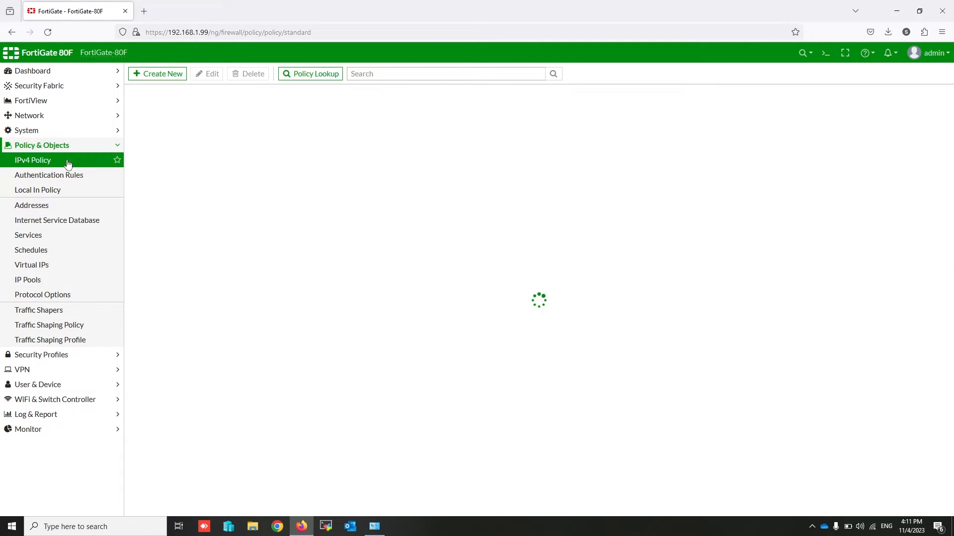
pyautogui.moveTo(209, 166)
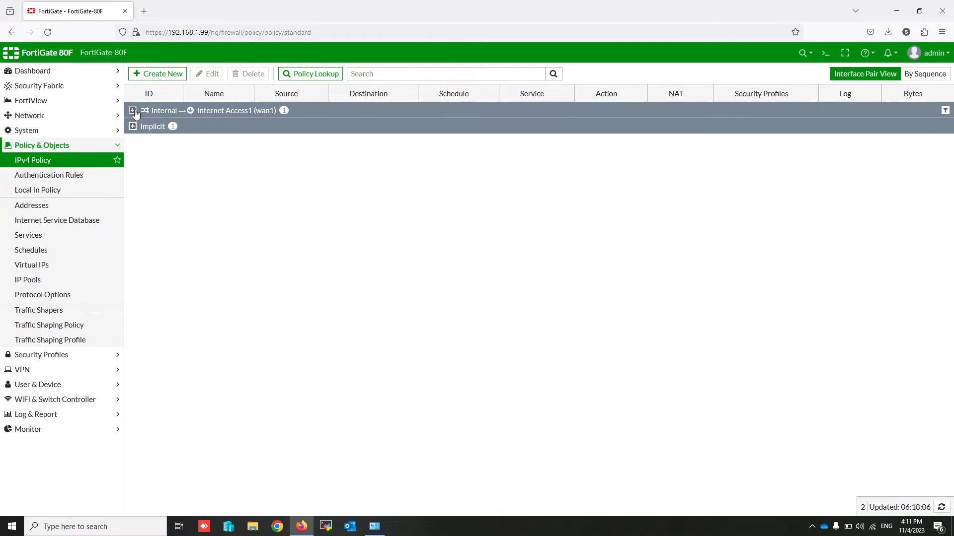
pyautogui.click(132, 111)
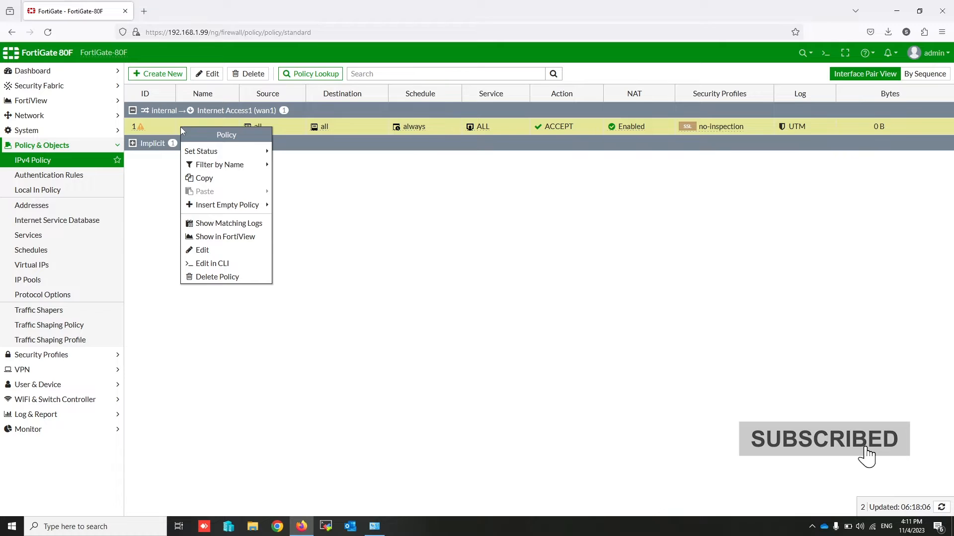
pyautogui.click(221, 278)
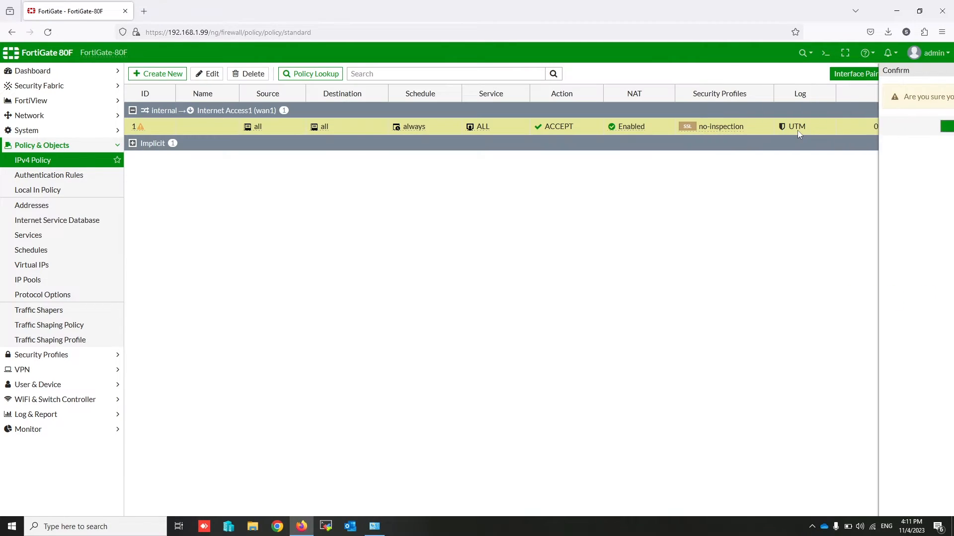
pyautogui.click(944, 125)
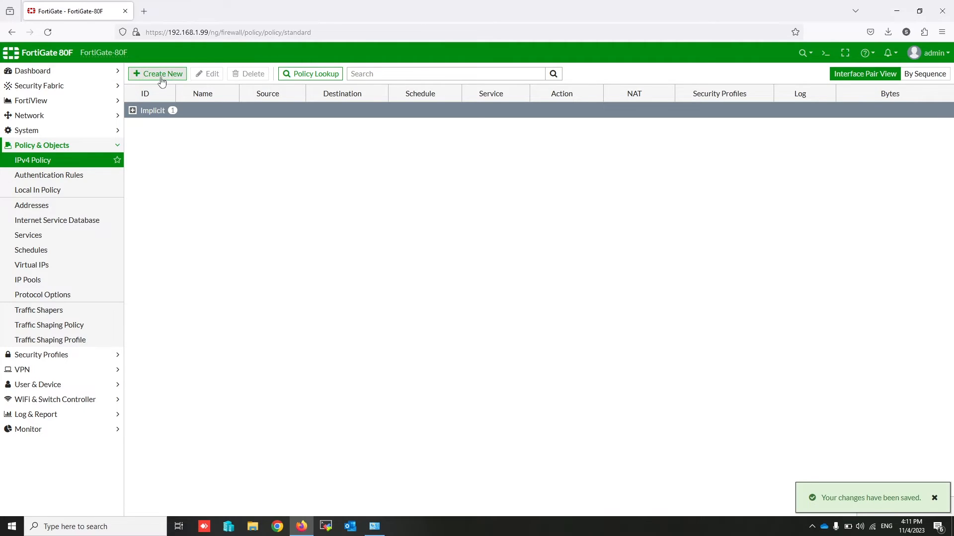
# Start policy 'Local Network to Internet' from internal3 to SD-WAN, source and destination all.
pyautogui.click(157, 74)
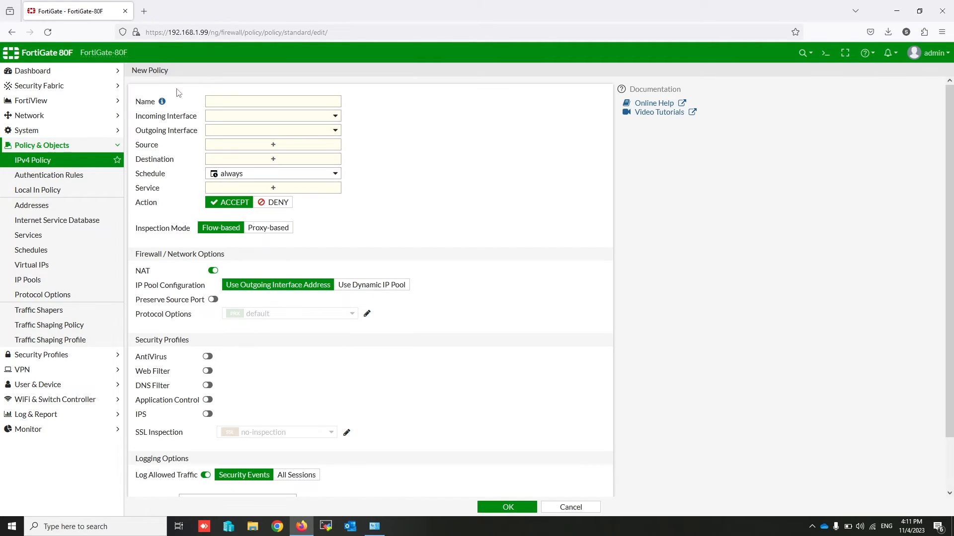
pyautogui.write('L')
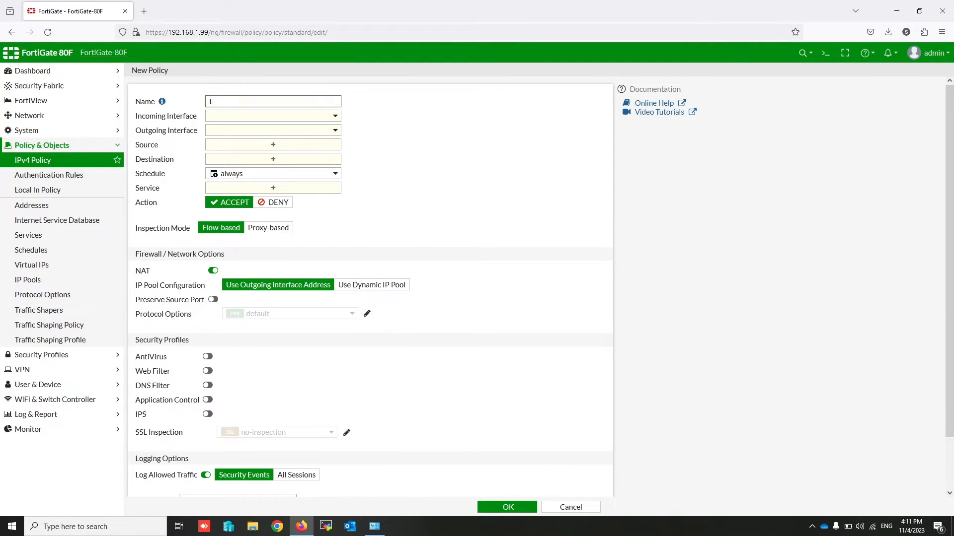
pyautogui.write('ocal N')
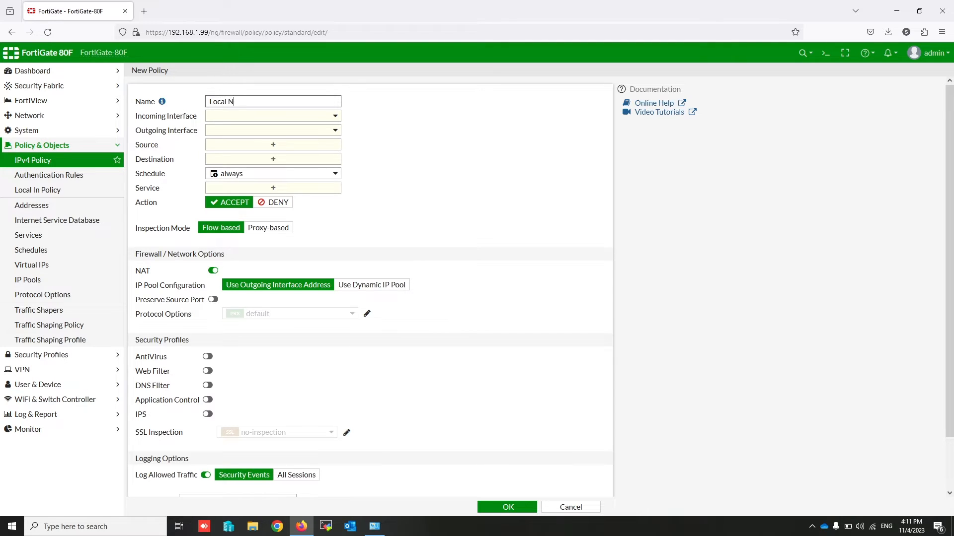
pyautogui.write('etwork to I')
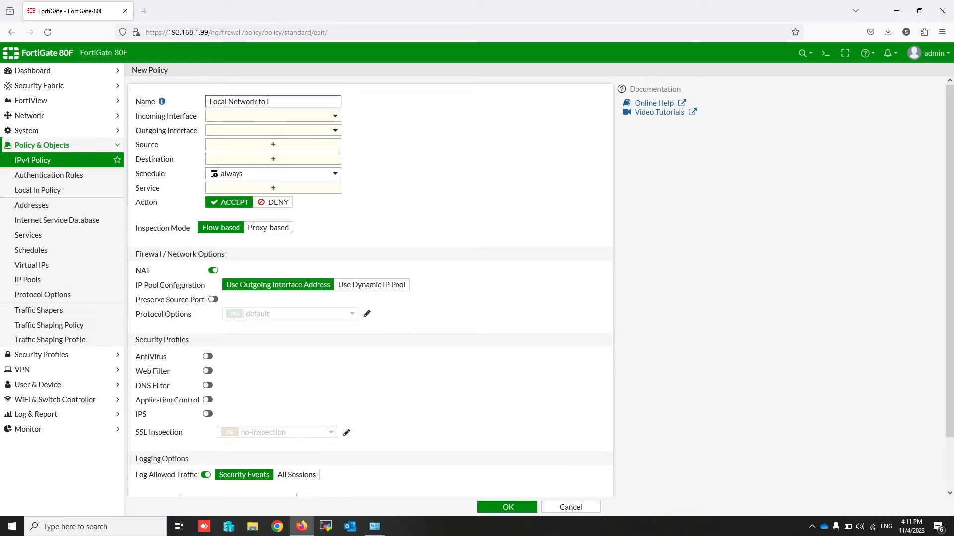
pyautogui.write('nternet')
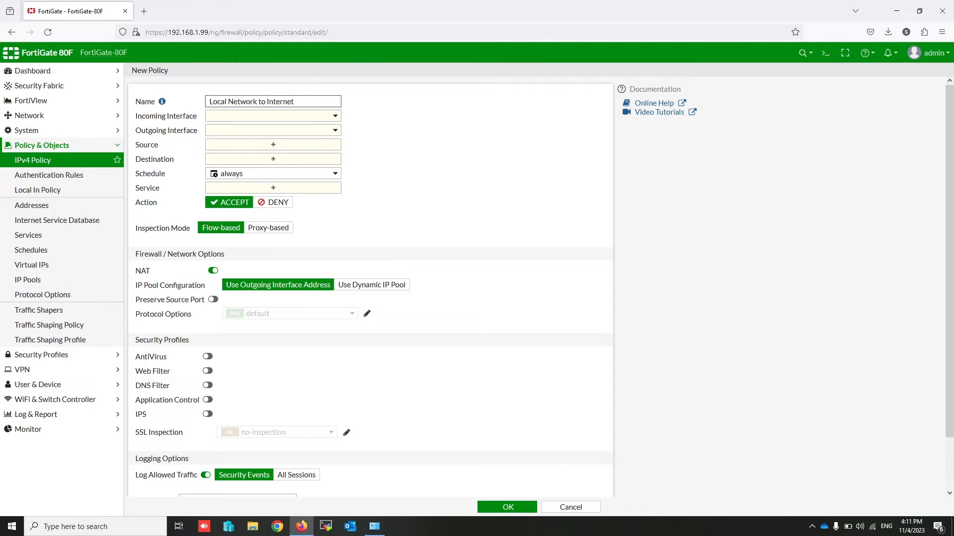
pyautogui.click(272, 116)
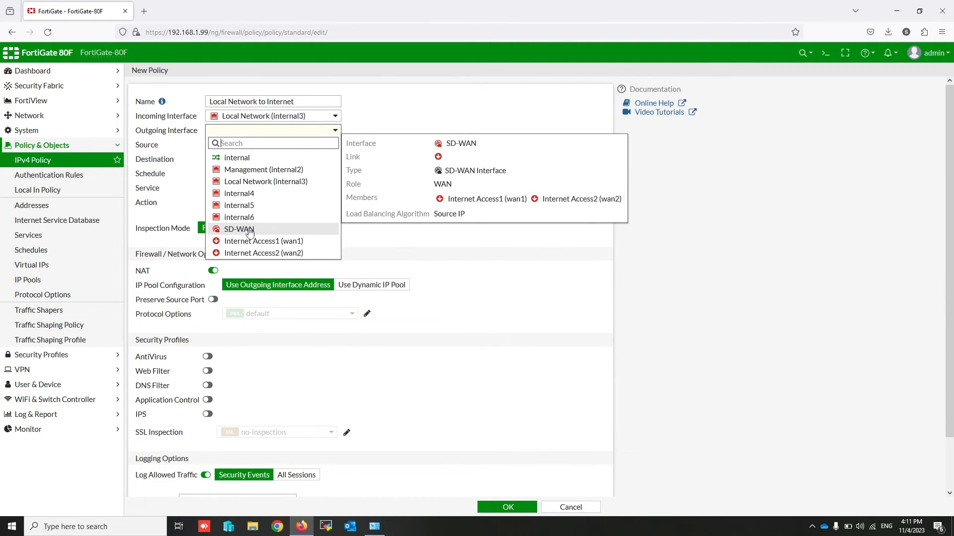
pyautogui.click(239, 229)
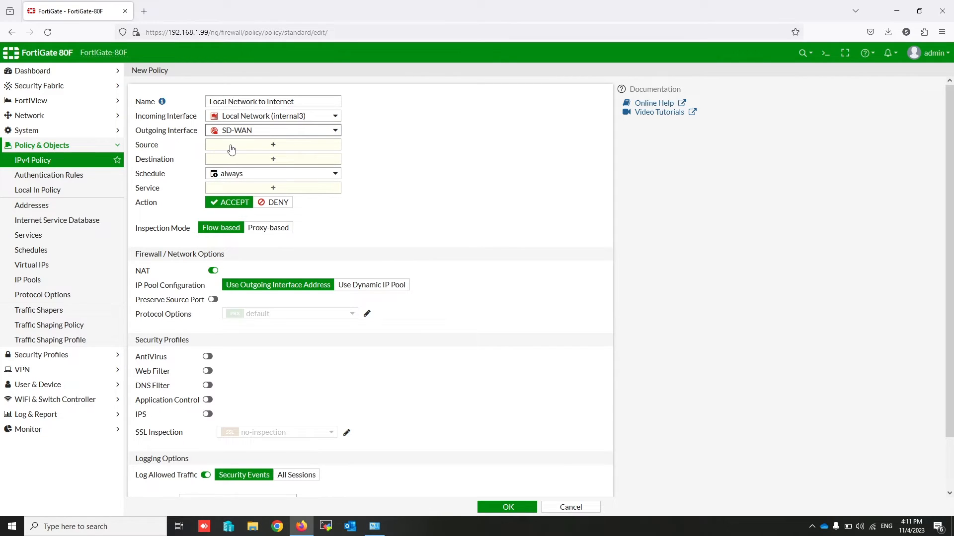
pyautogui.click(273, 144)
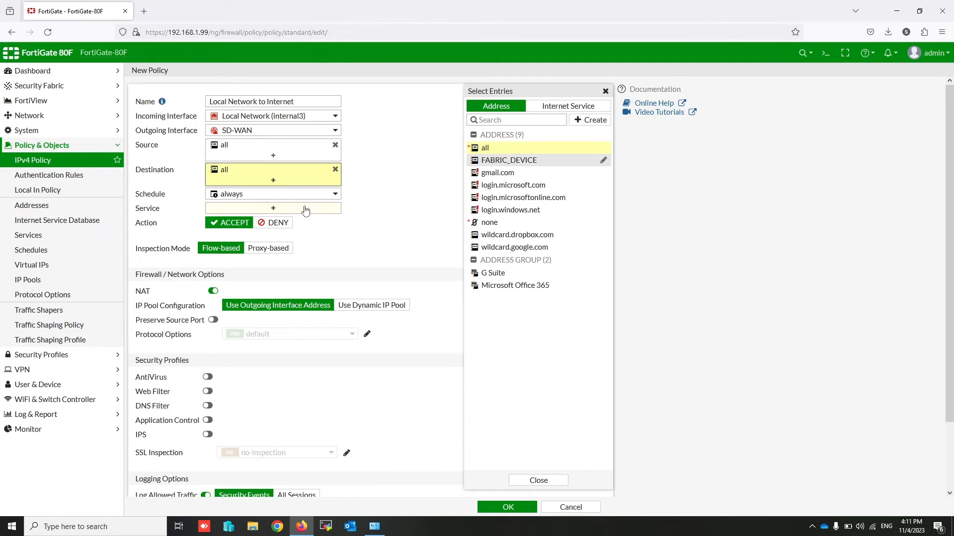
# Add services ALL_ICMP, HTTP, HTTPS, Email Access and DNS to the policy.
pyautogui.click(273, 208)
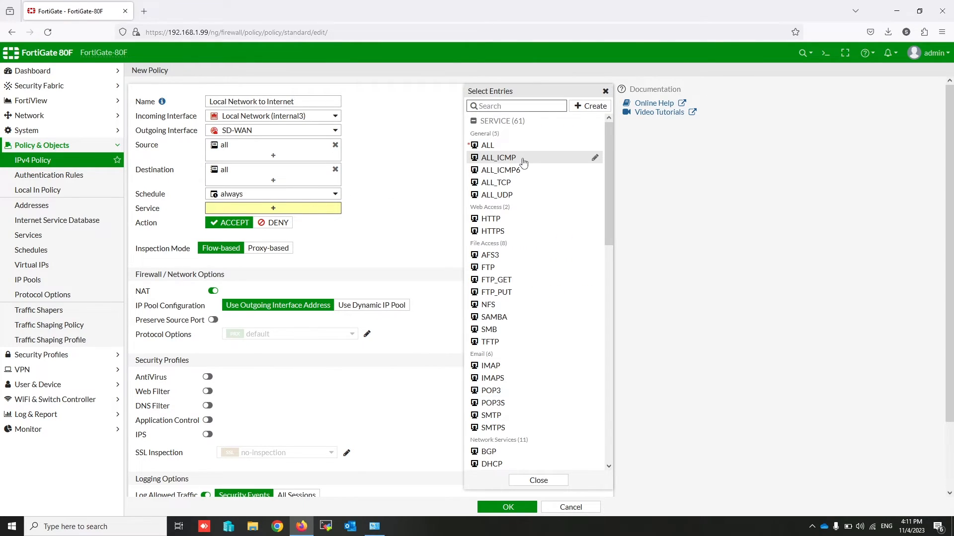
pyautogui.click(497, 157)
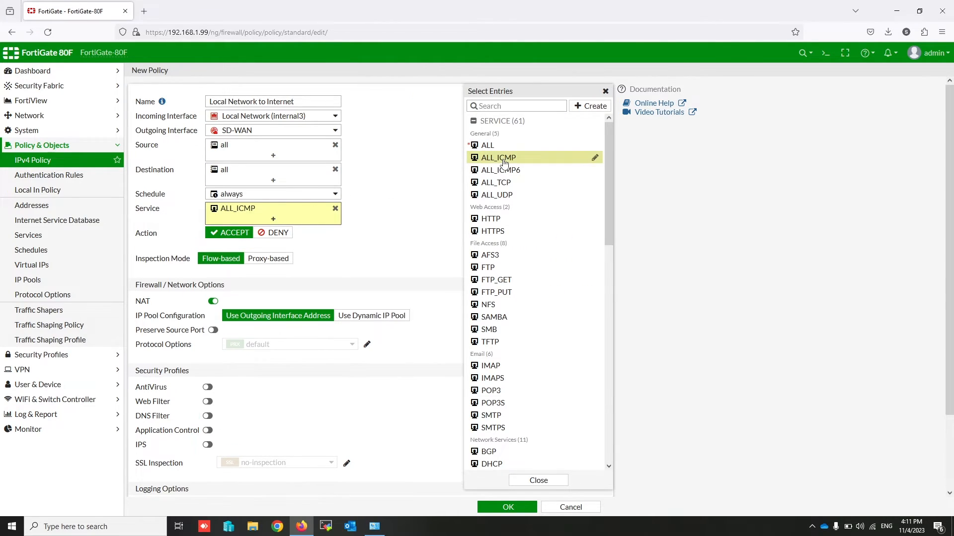
pyautogui.click(490, 219)
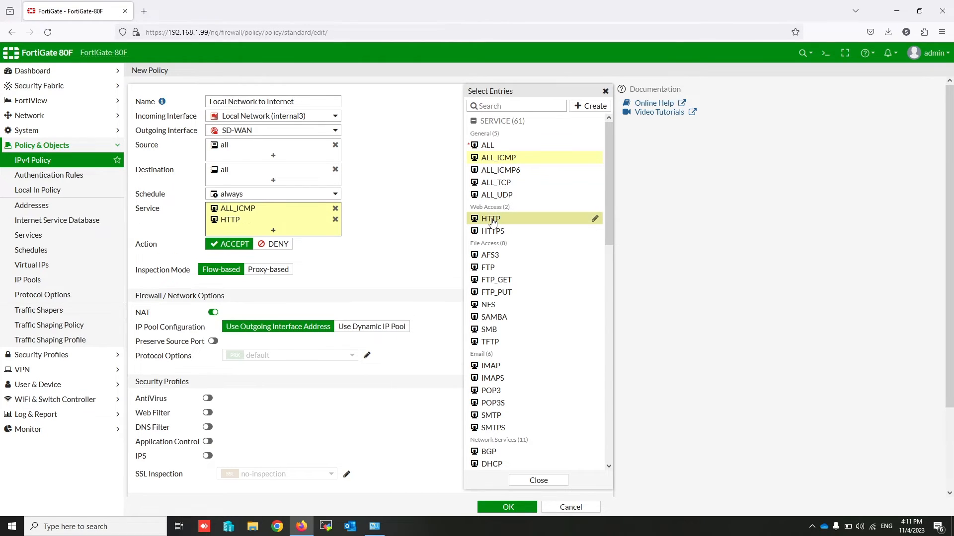
pyautogui.click(492, 231)
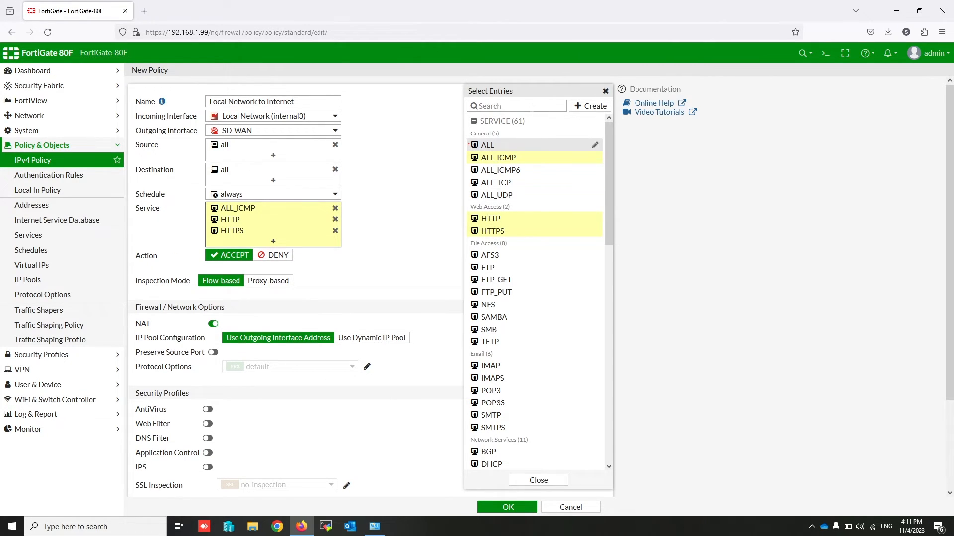
pyautogui.write('mail')
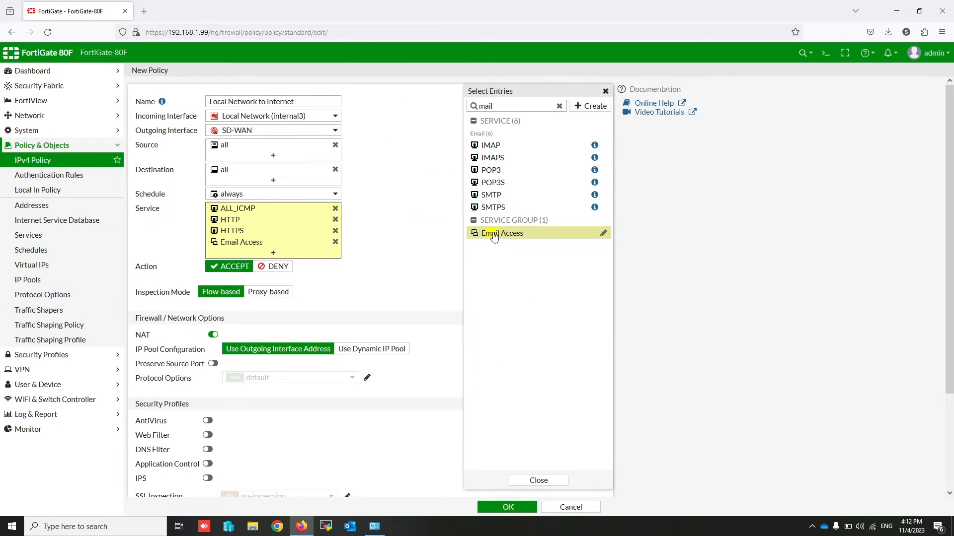
pyautogui.click(516, 105)
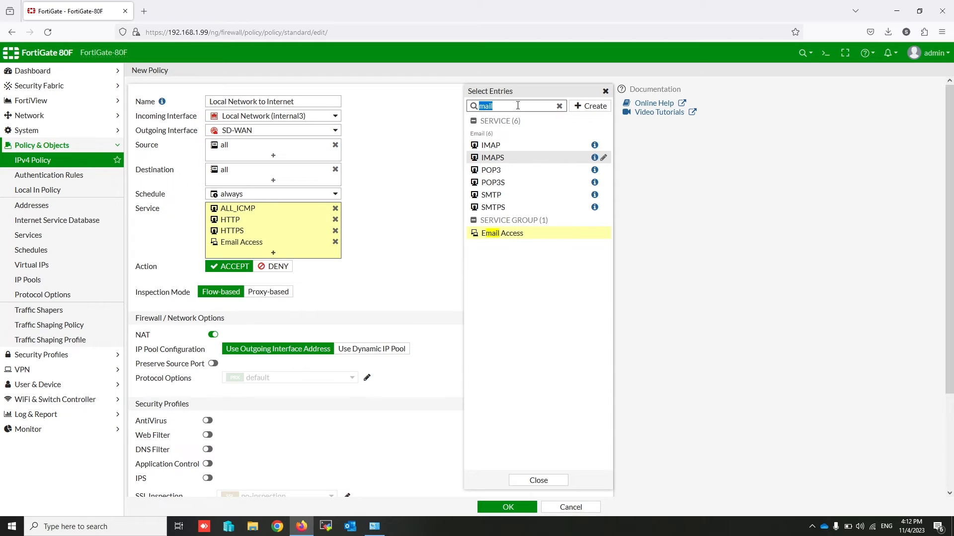
pyautogui.write('dns')
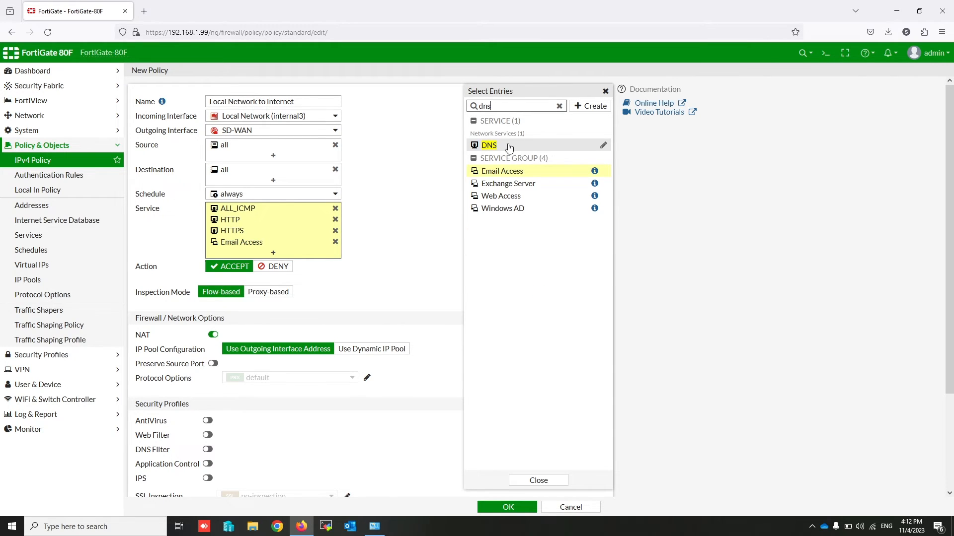
pyautogui.moveTo(508, 144)
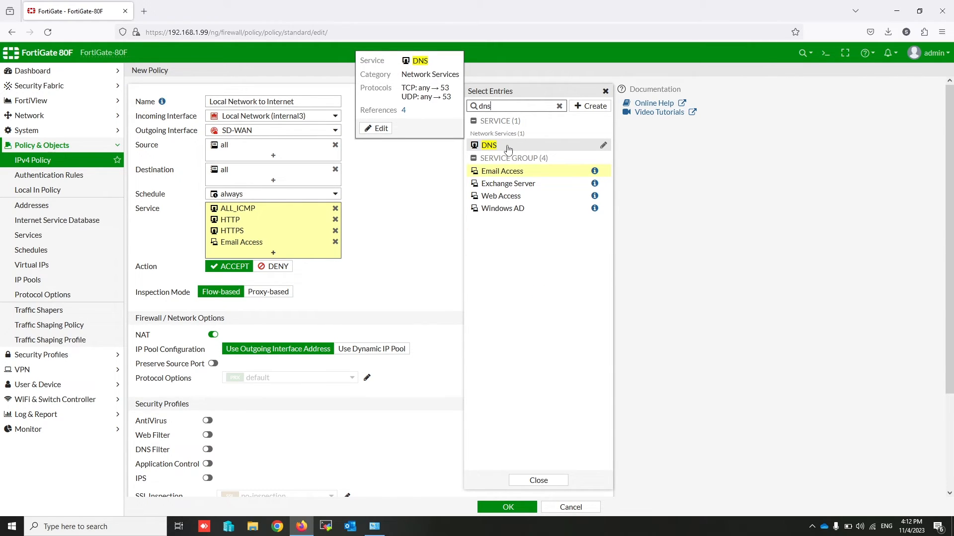
pyautogui.click(489, 144)
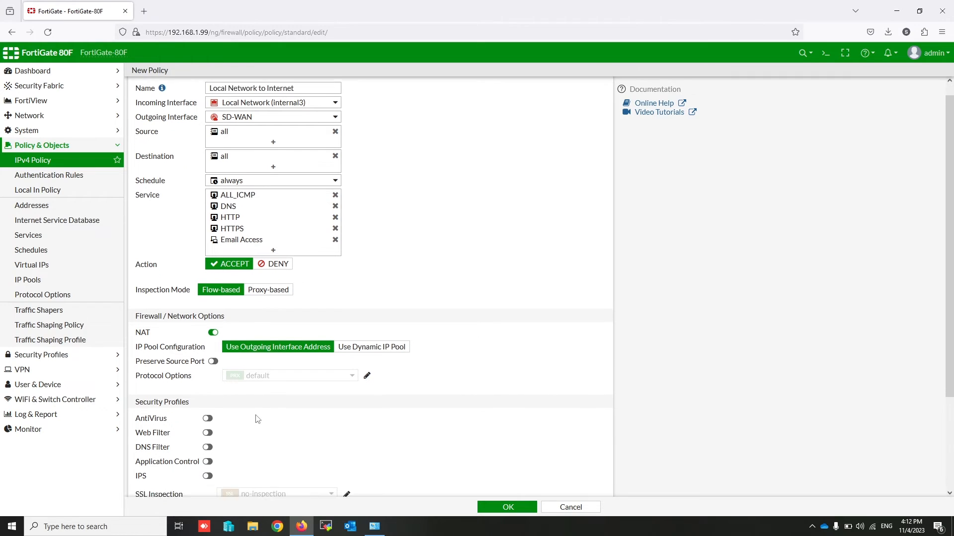
# Set Log Allowed Traffic to All Sessions and save the policy as policy 1.
pyautogui.scroll(-3)
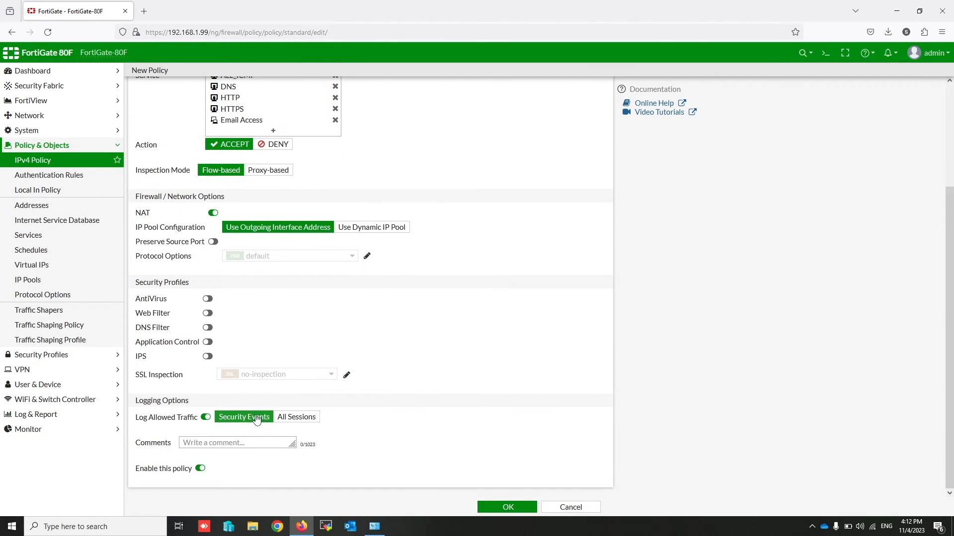
pyautogui.click(296, 417)
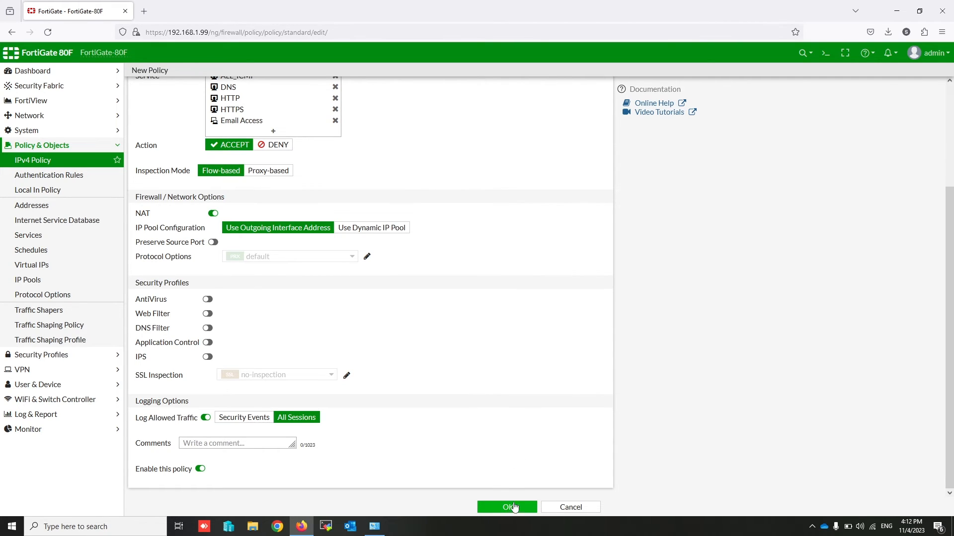
pyautogui.click(506, 506)
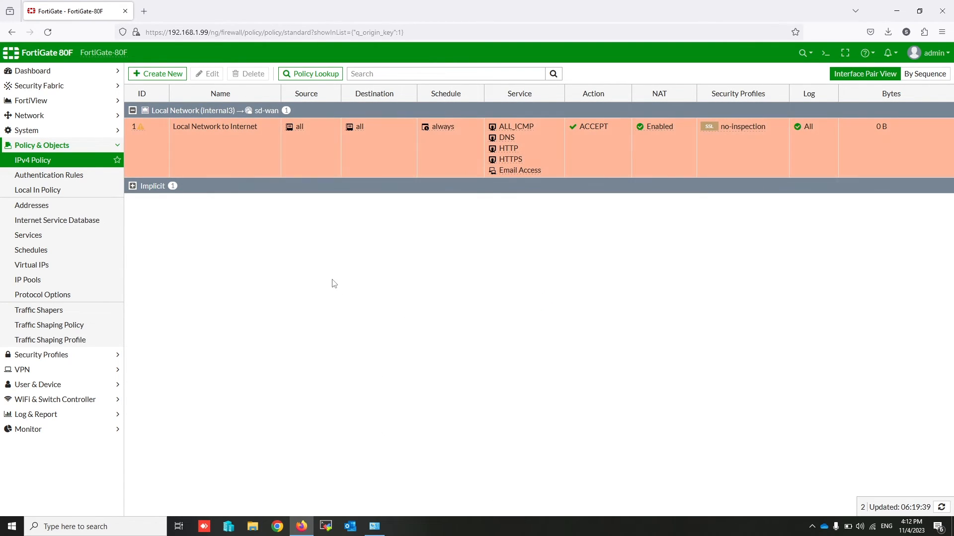
pyautogui.moveTo(314, 273)
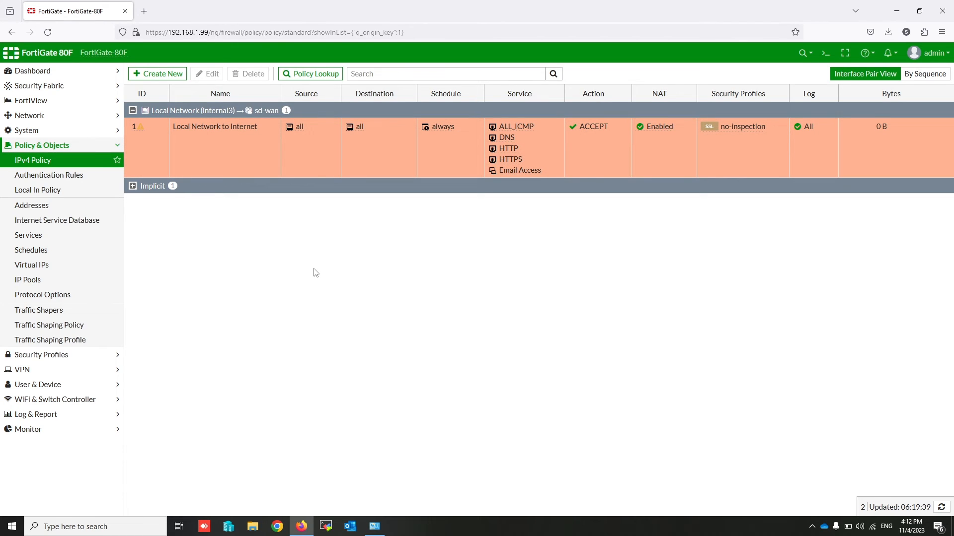
pyautogui.moveTo(266, 262)
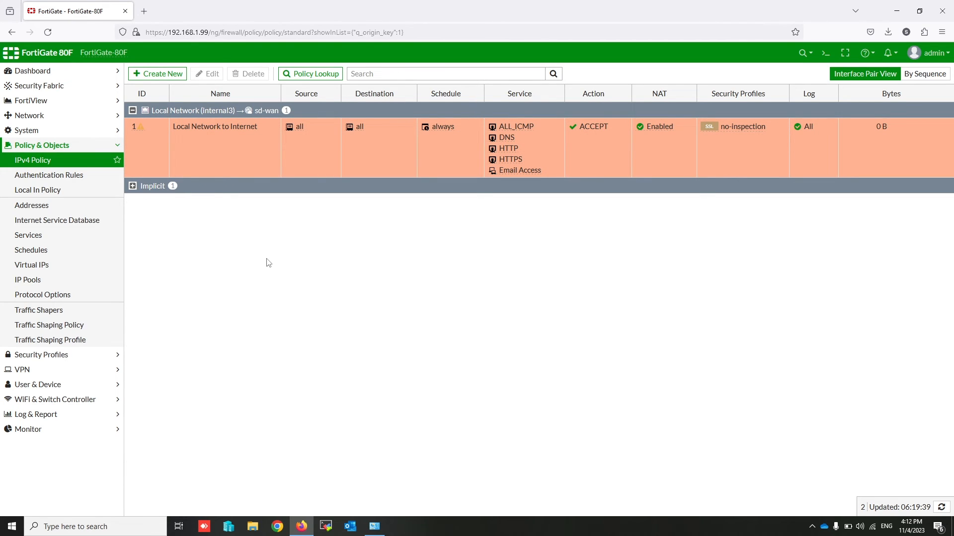
pyautogui.moveTo(78, 95)
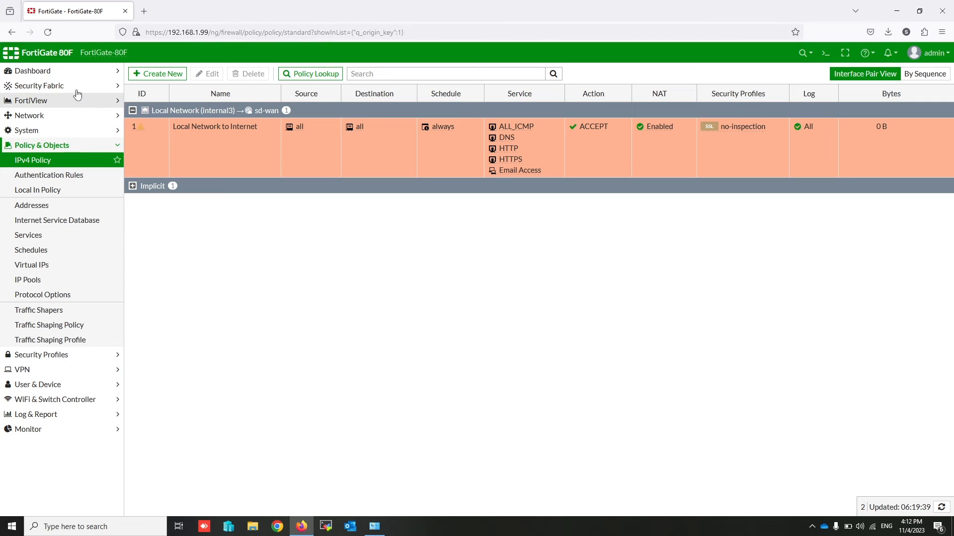
pyautogui.moveTo(60, 74)
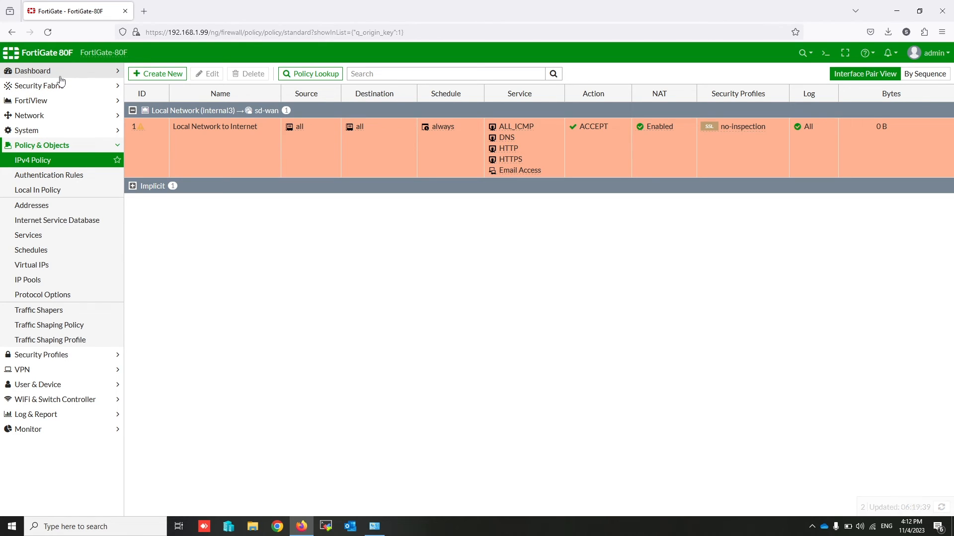